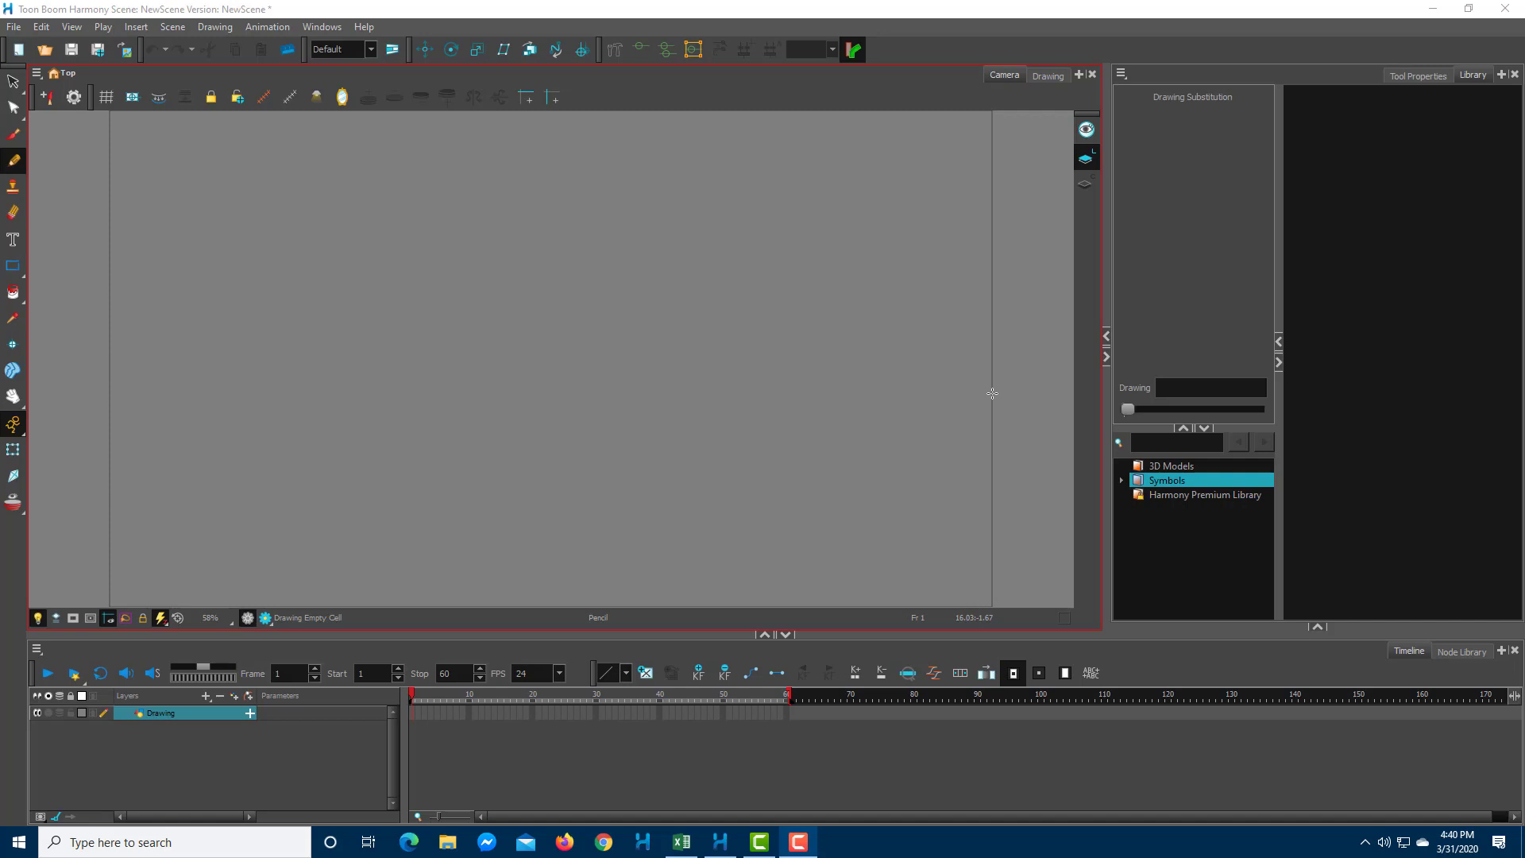
mouse_move(912, 535)
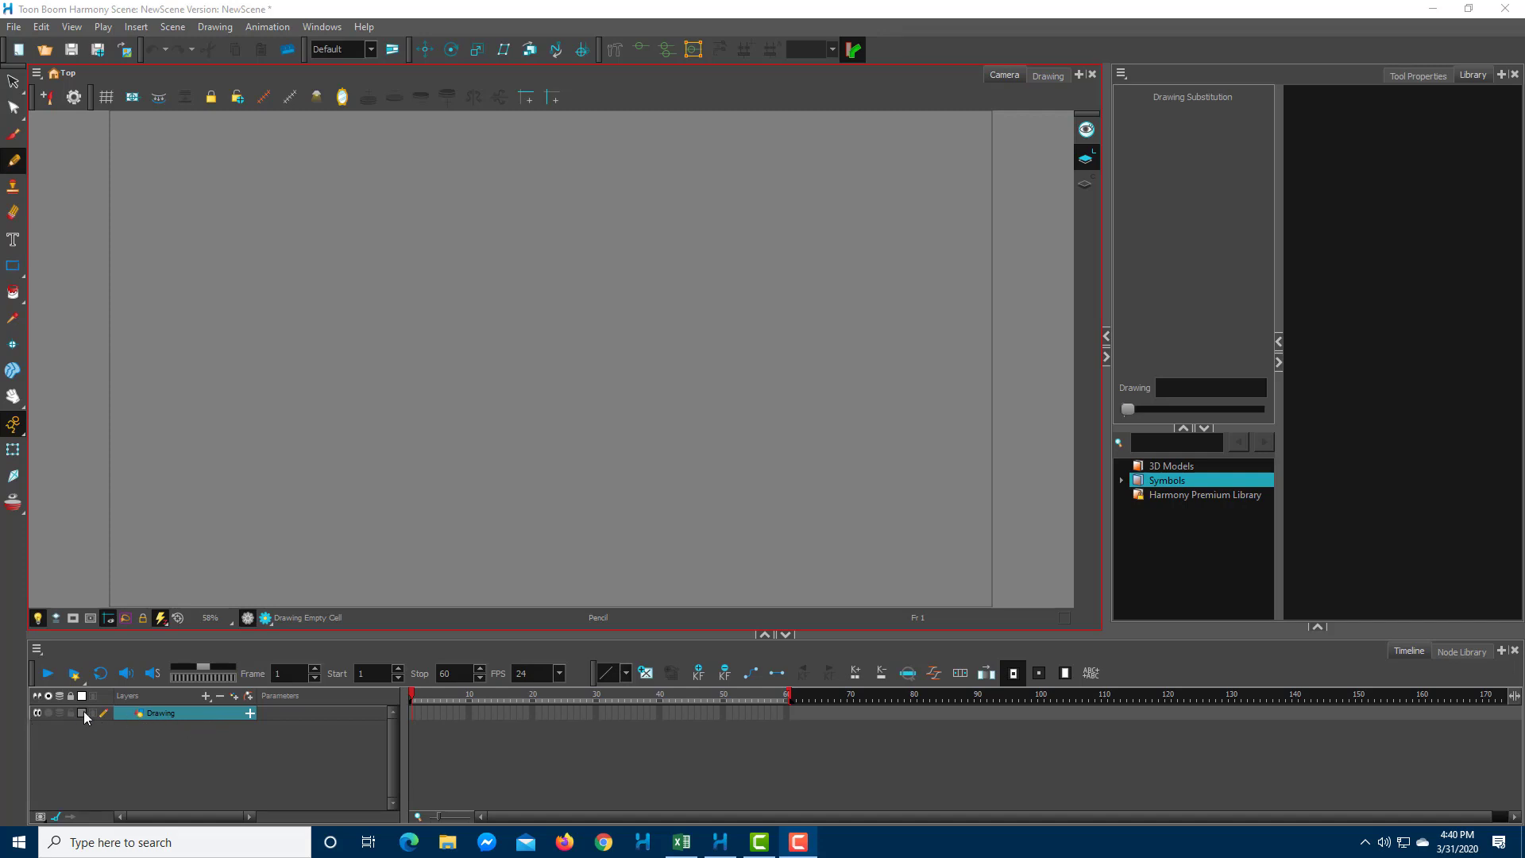
mouse_move(985, 713)
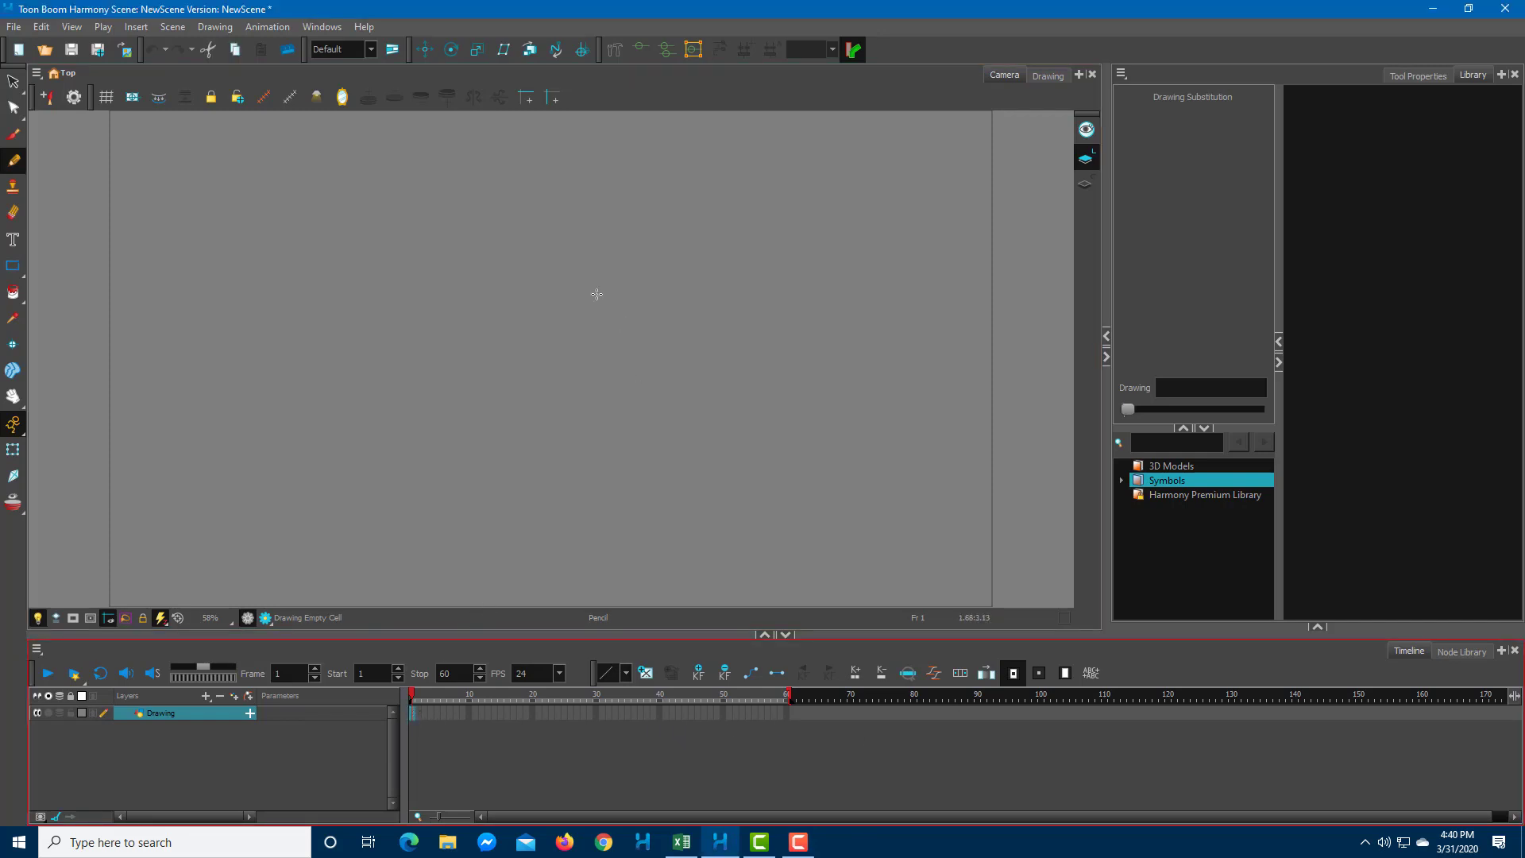
mouse_move(256, 251)
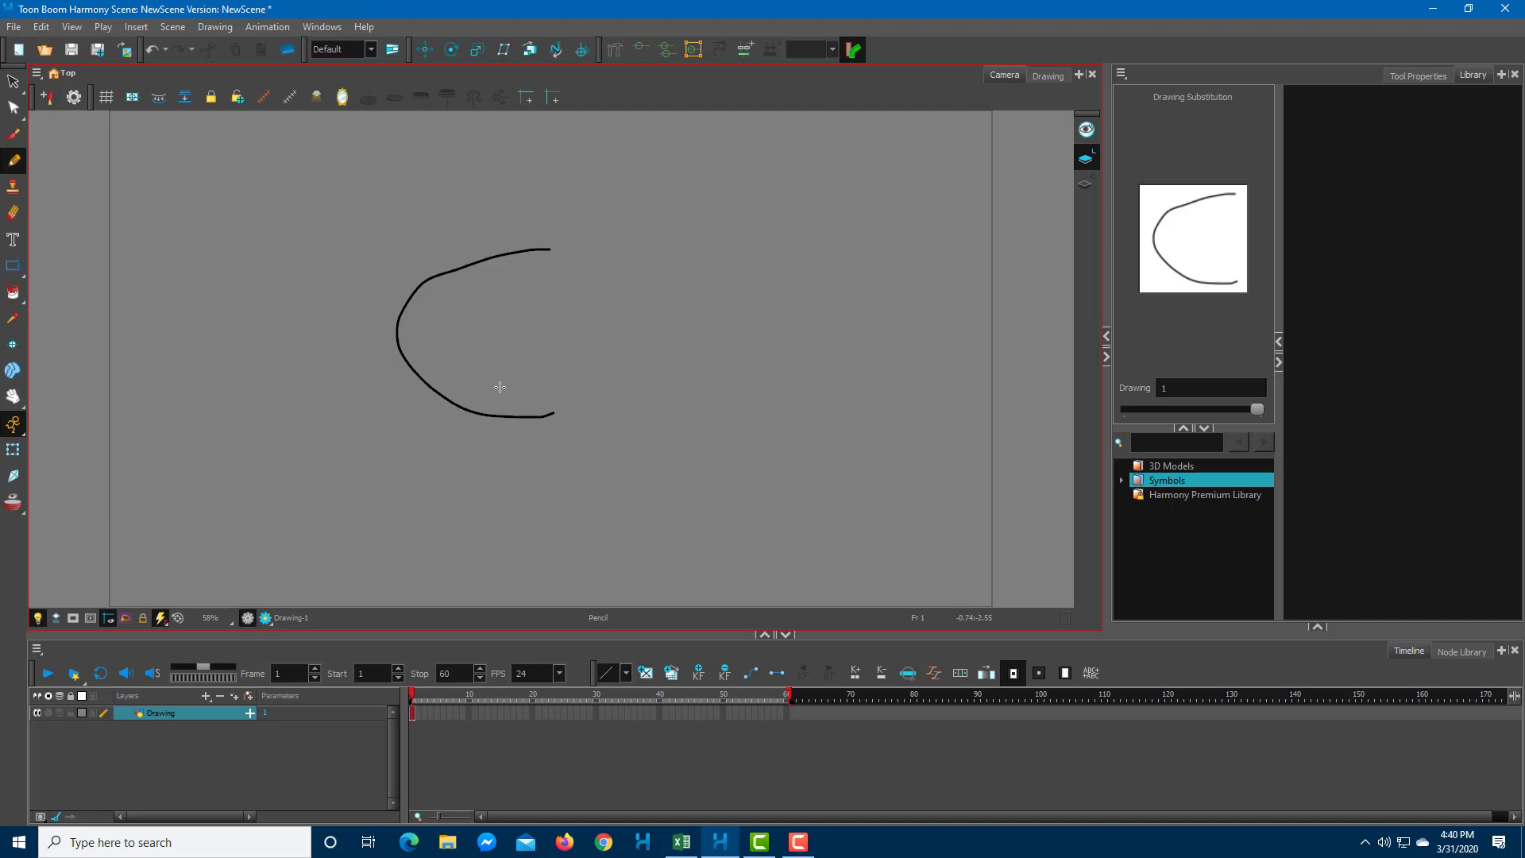
Check the empty frame 2 of the Drawing layer, then return to frame 1 showing the C-shaped curve.
left_click(416, 715)
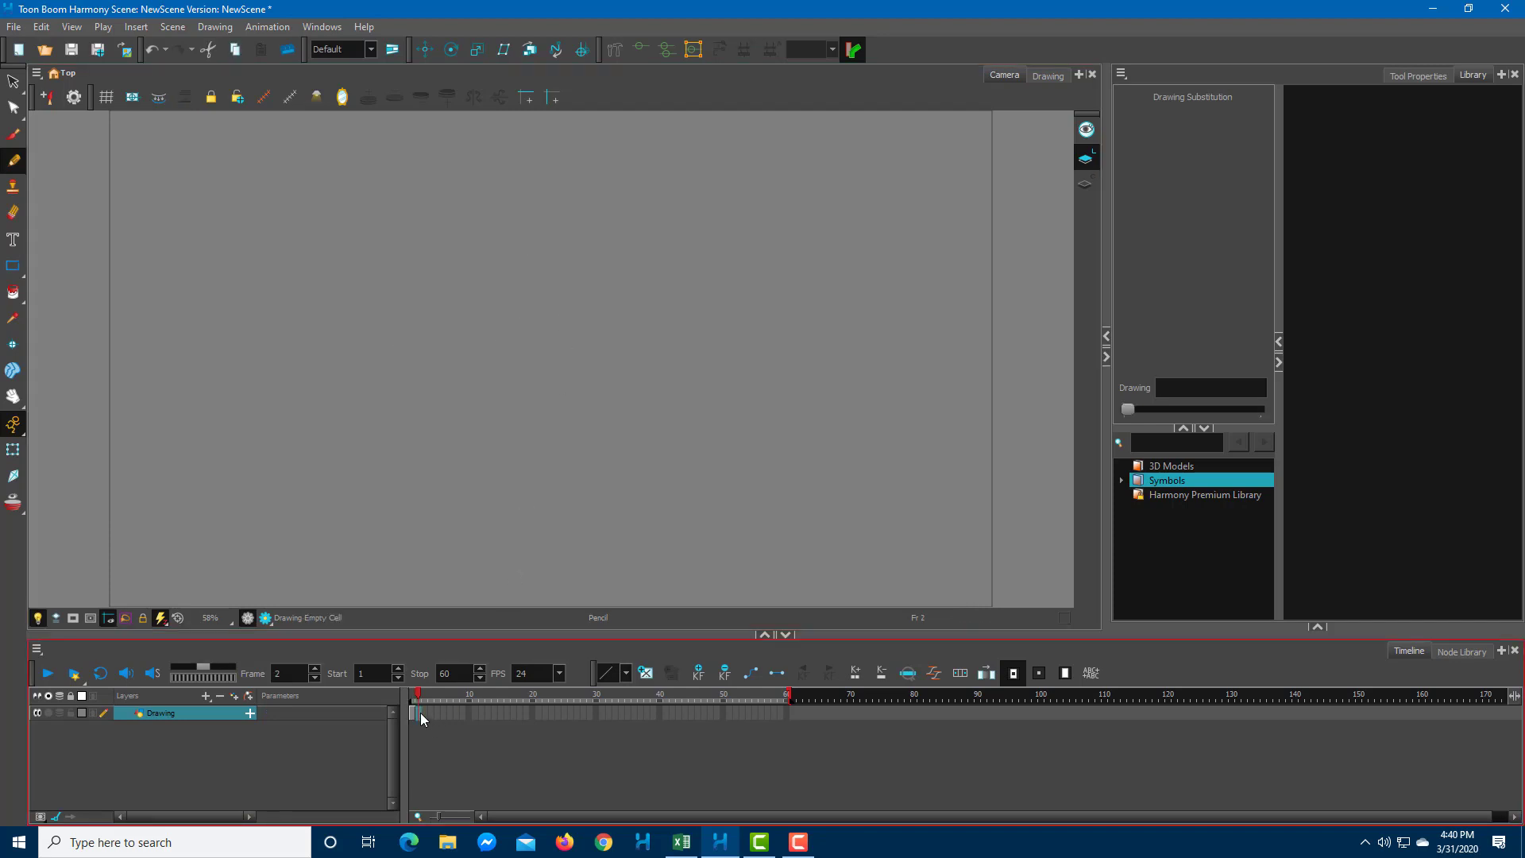
left_click_drag(494, 248, 546, 245)
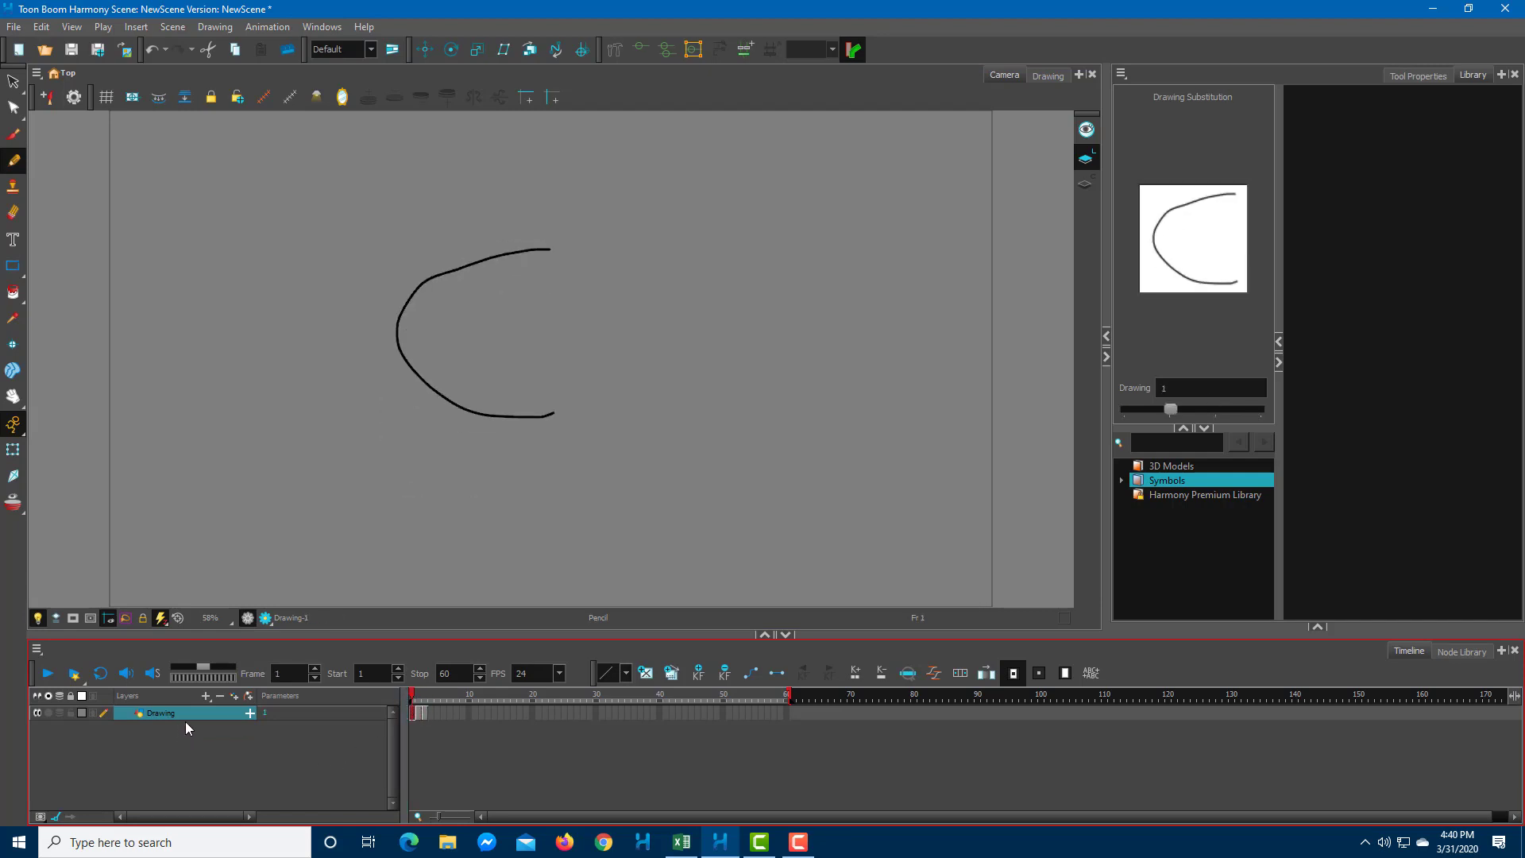
mouse_move(181, 739)
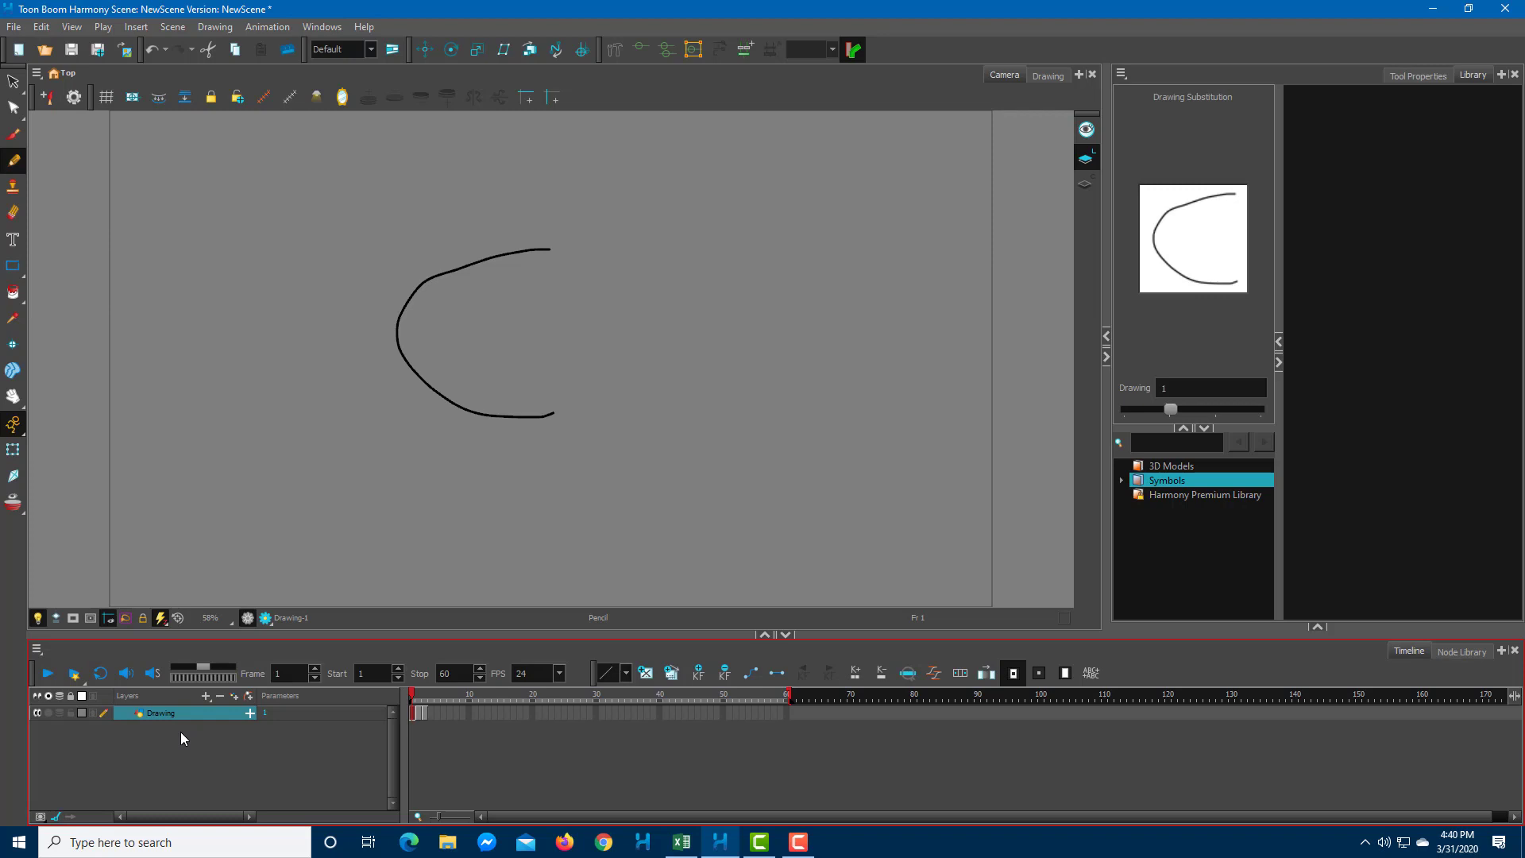
mouse_move(467, 547)
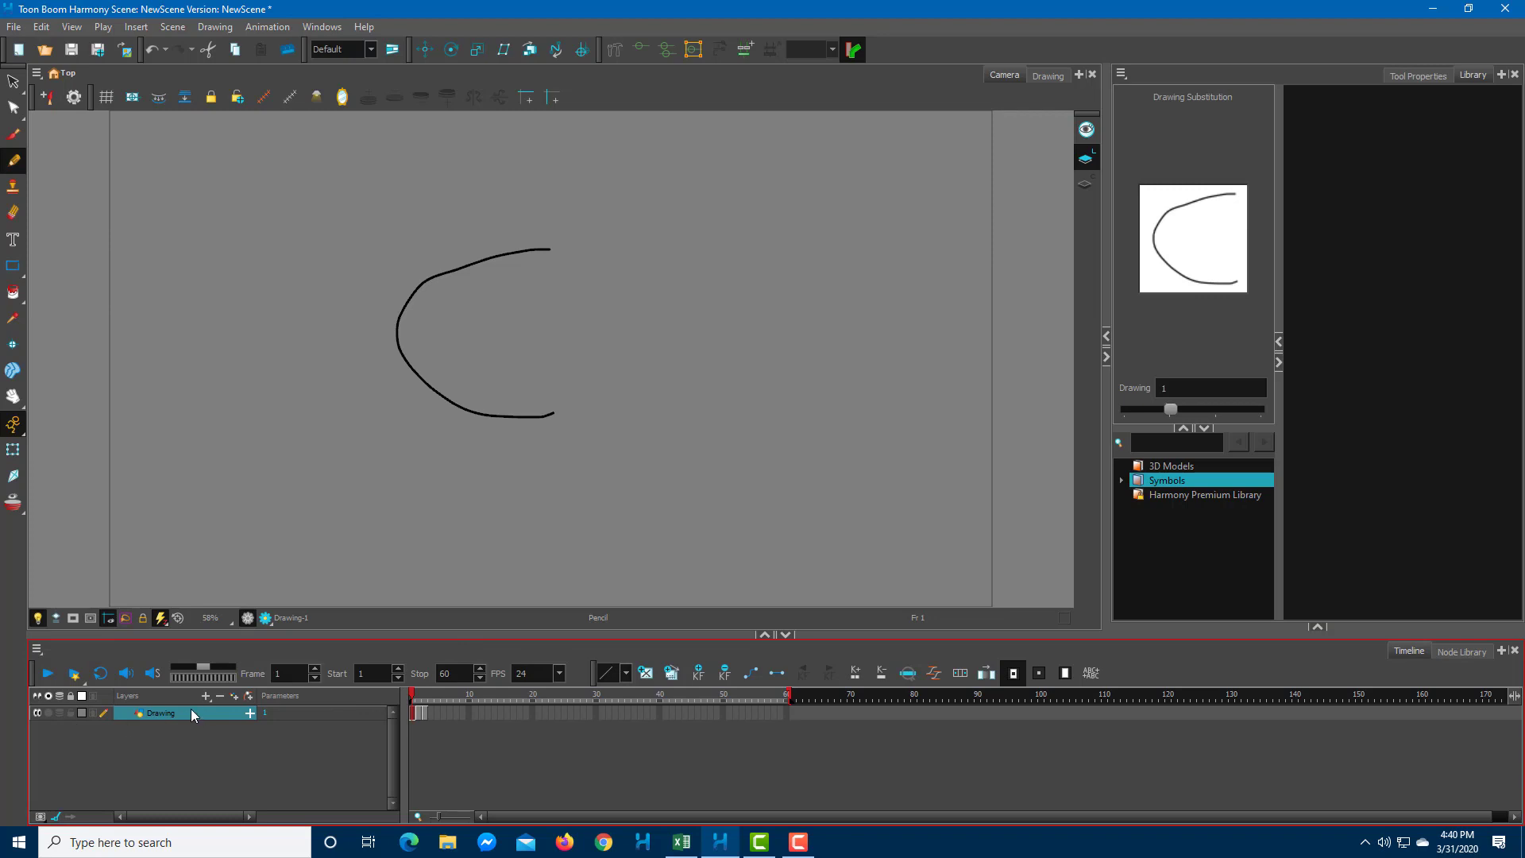
mouse_move(207, 699)
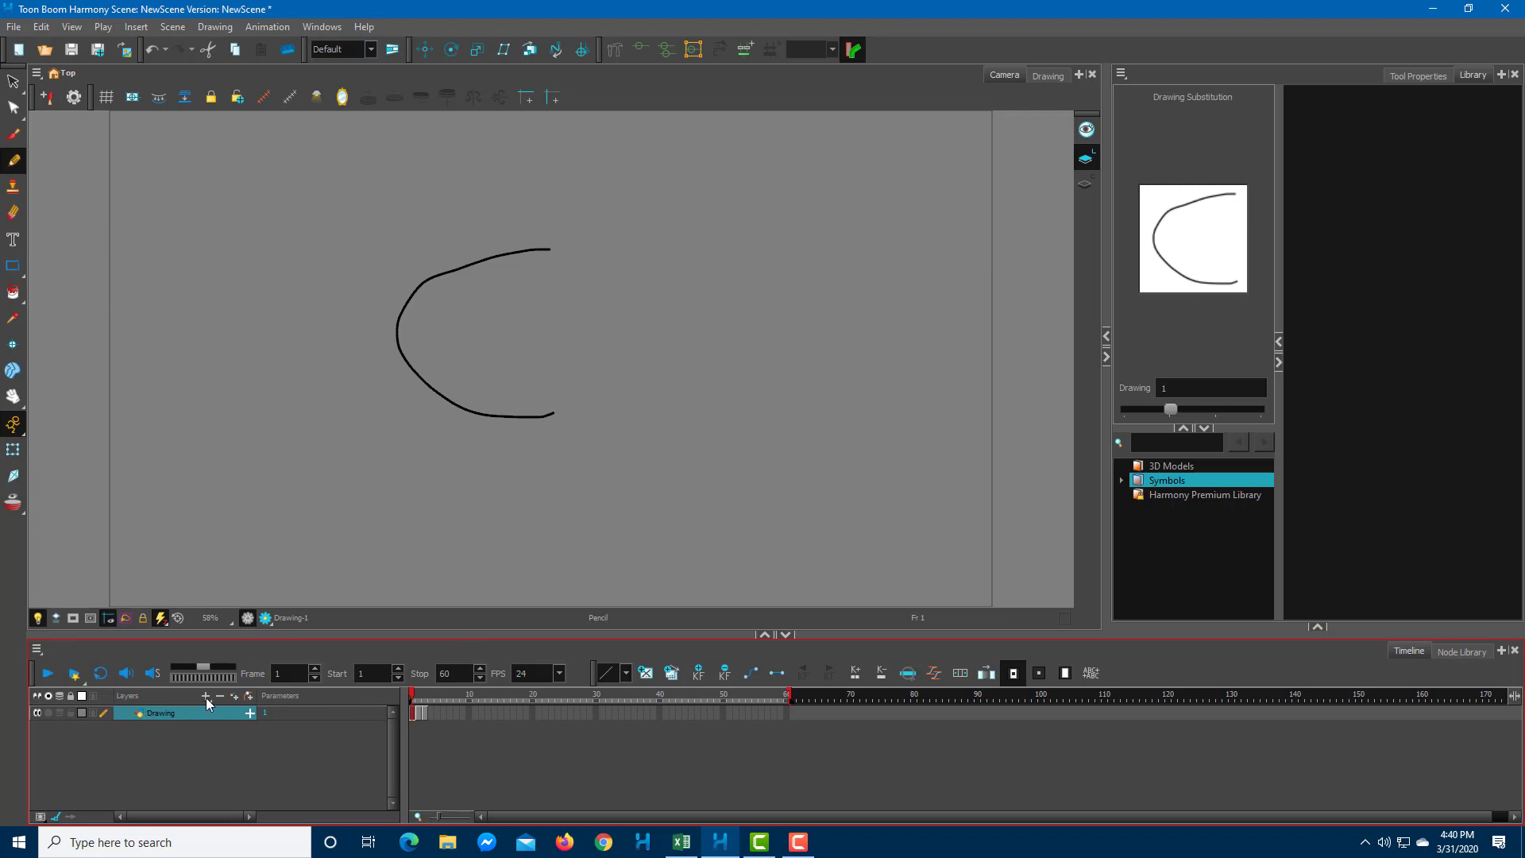
Add a new empty drawing layer, Drawing_1, above the original Drawing layer.
left_click(203, 695)
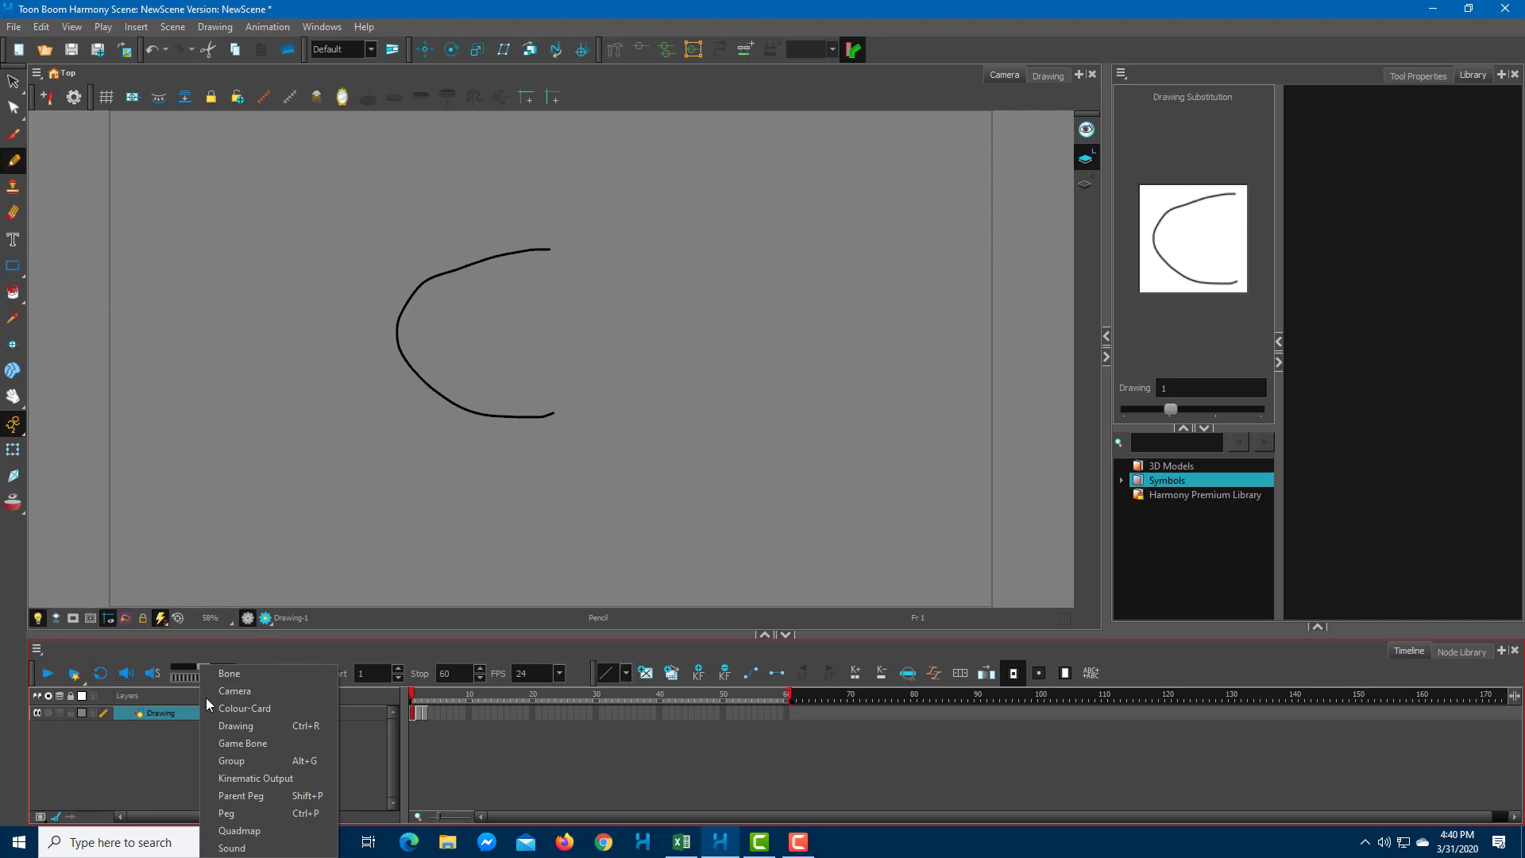
mouse_move(251, 848)
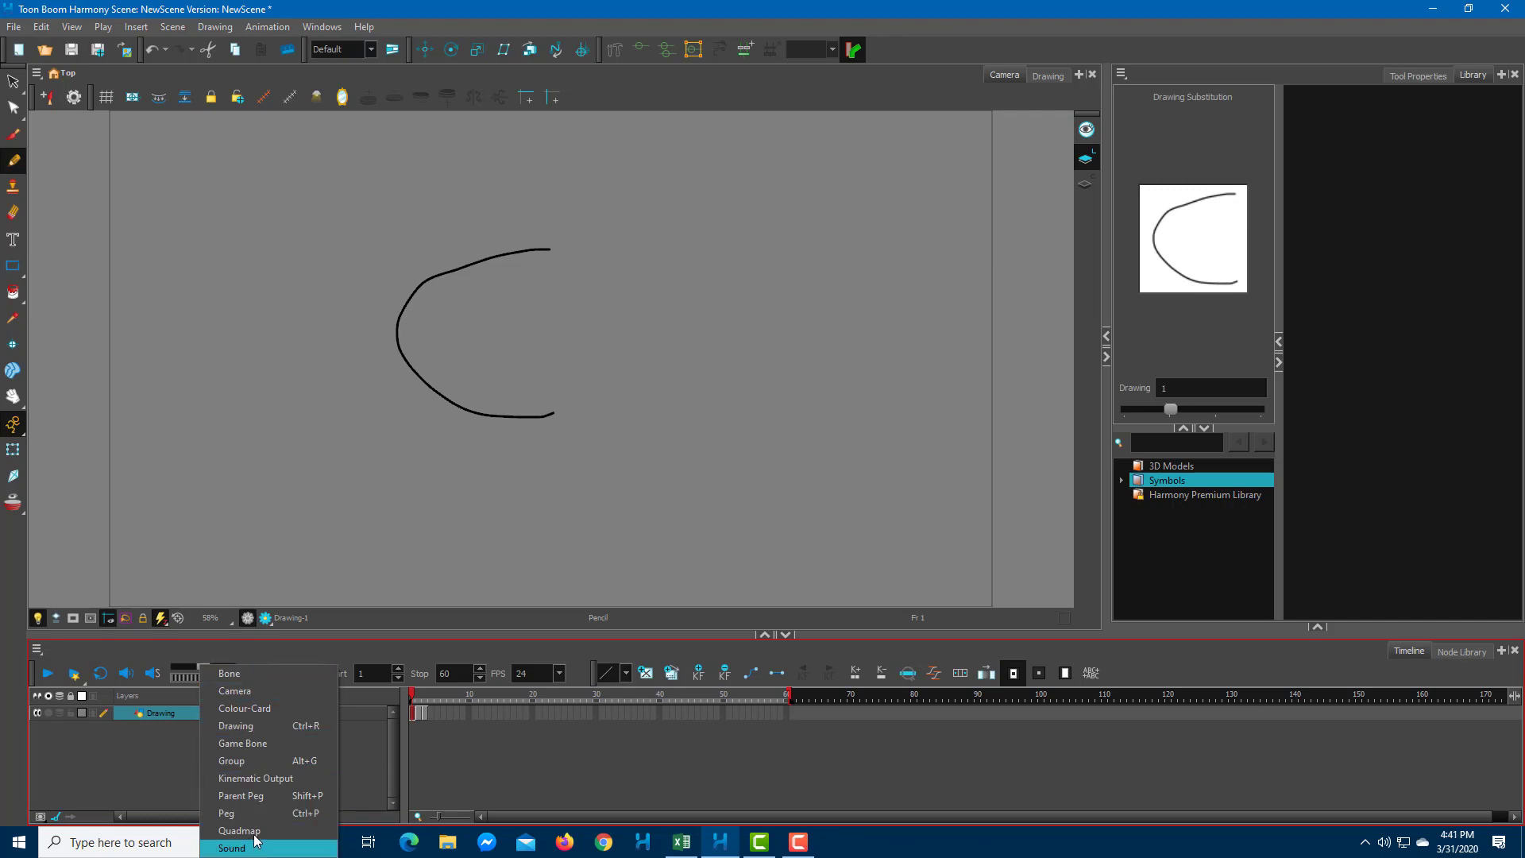
mouse_move(277, 730)
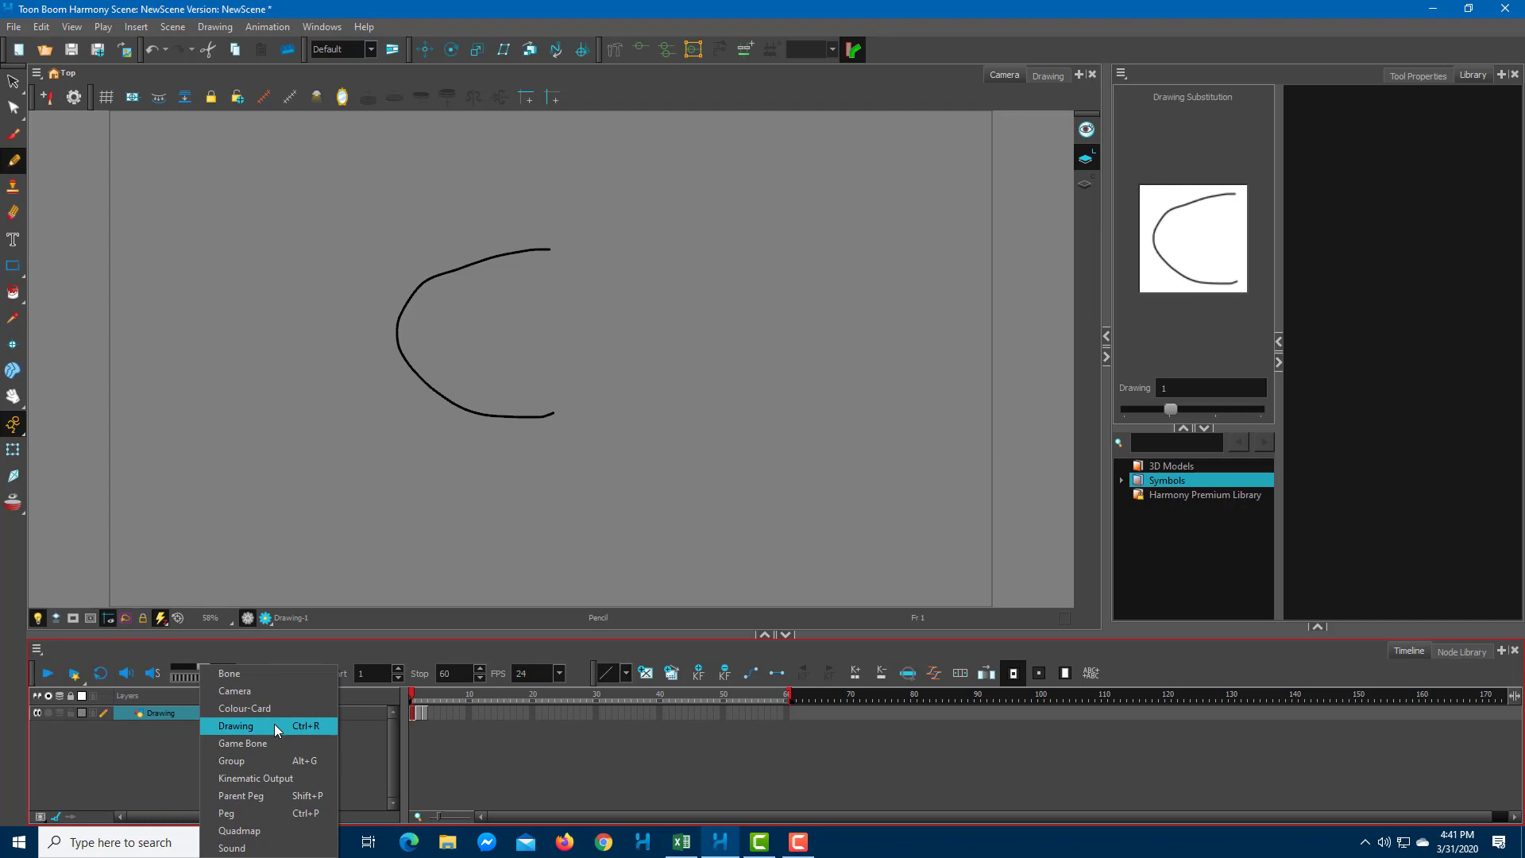
left_click(235, 726)
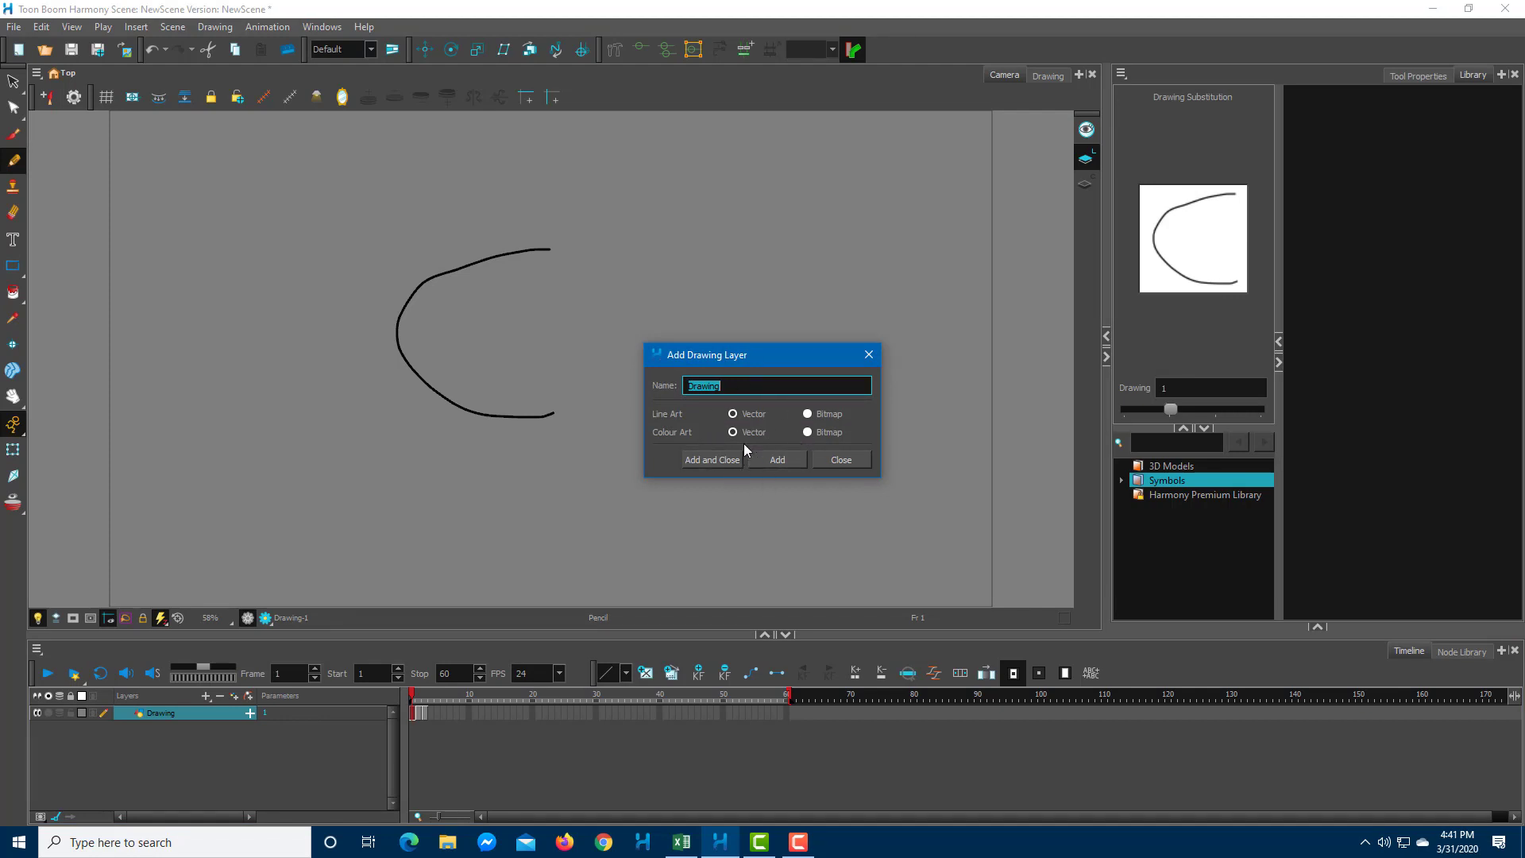
mouse_move(739, 447)
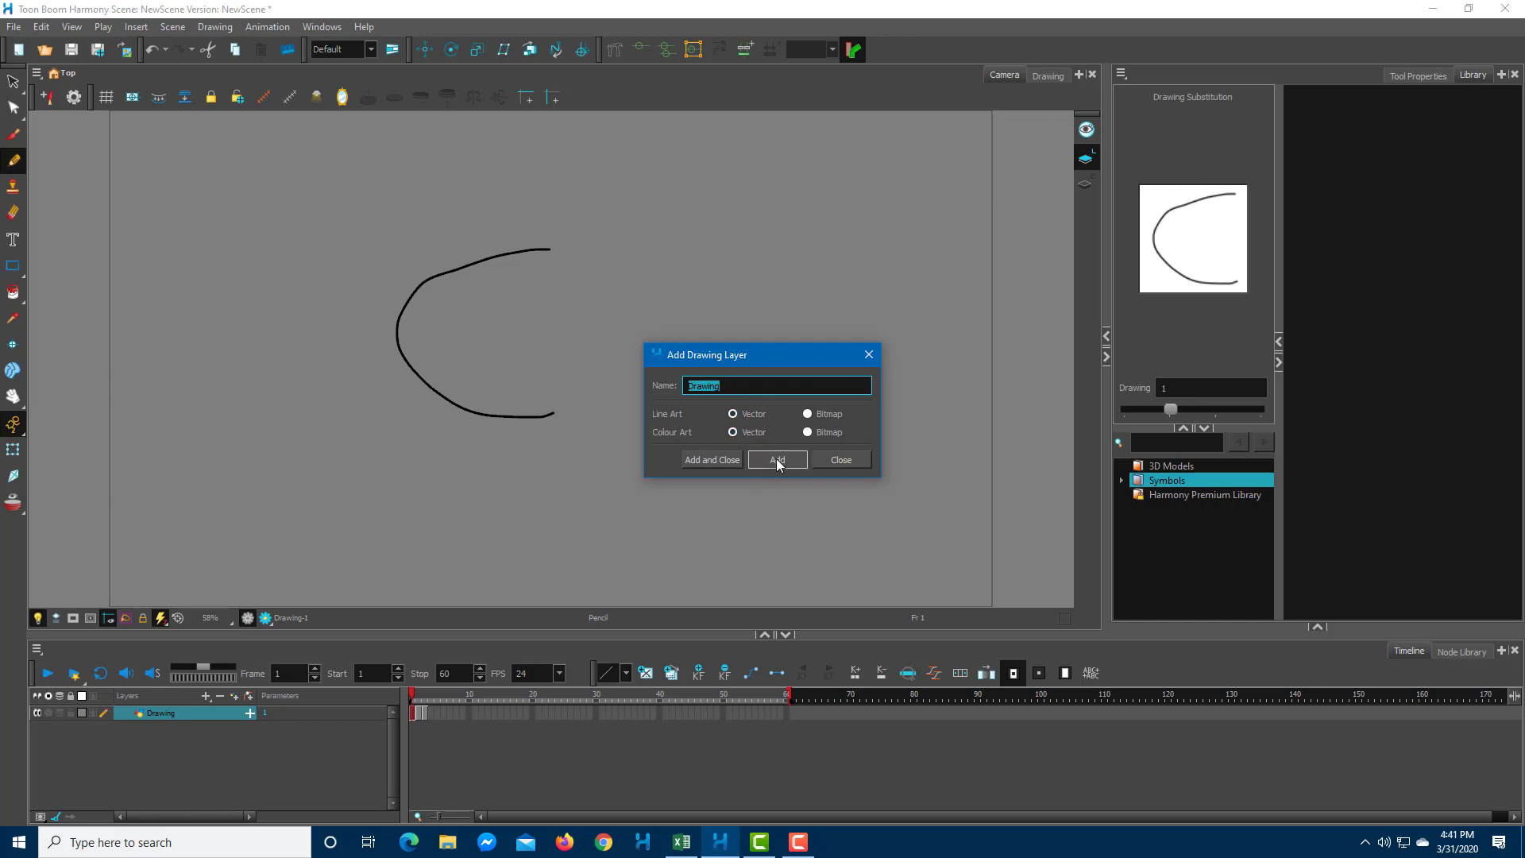
left_click(776, 459)
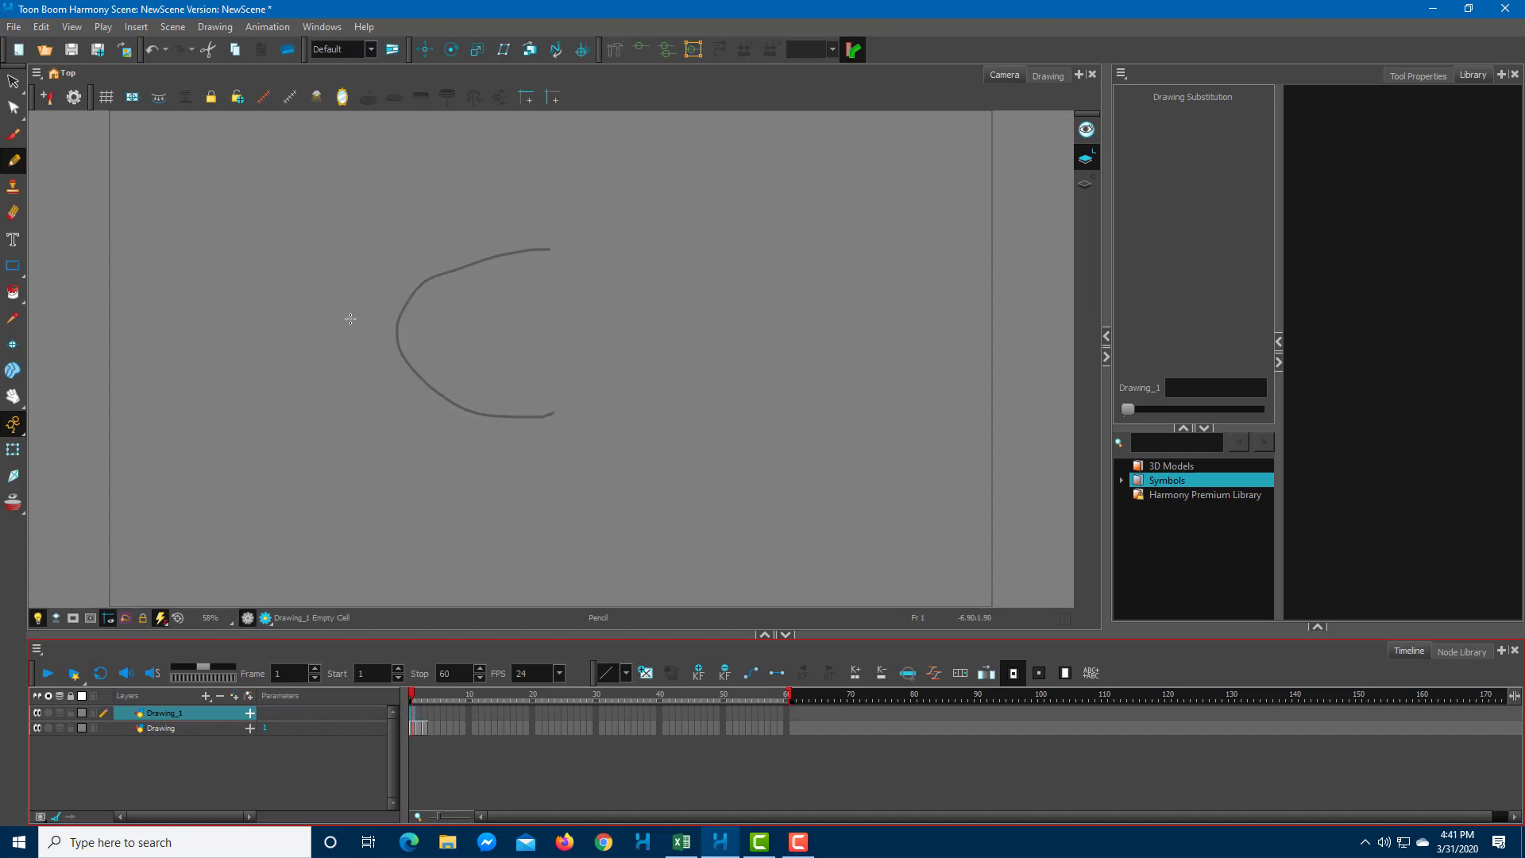
Draw a long sweeping curve on Drawing_1, visit the Drawing layer, then move to frame 3 on Drawing_1.
left_click_drag(267, 319, 687, 491)
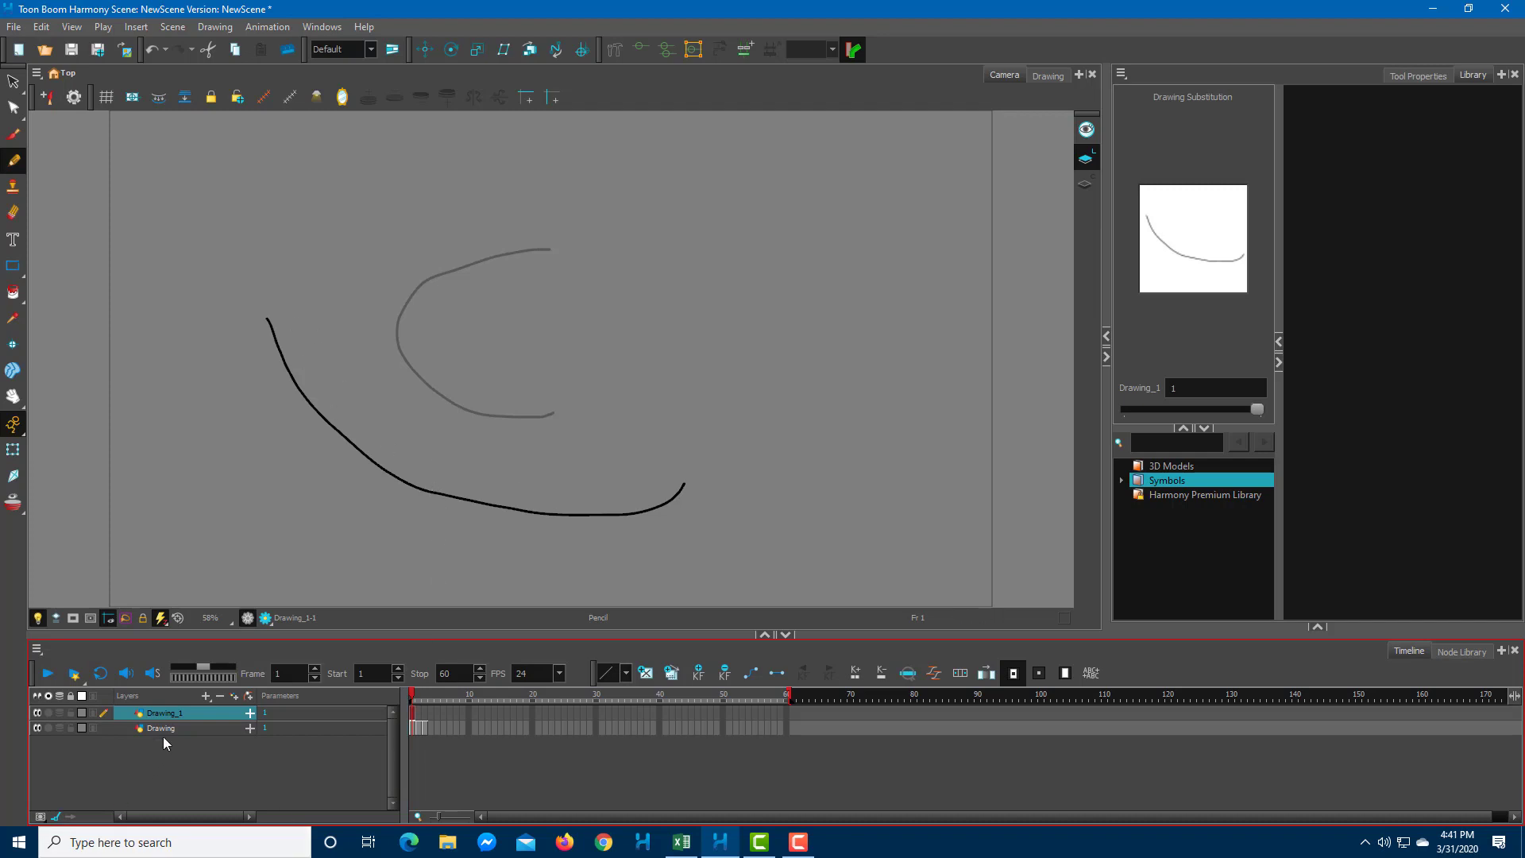
left_click(160, 727)
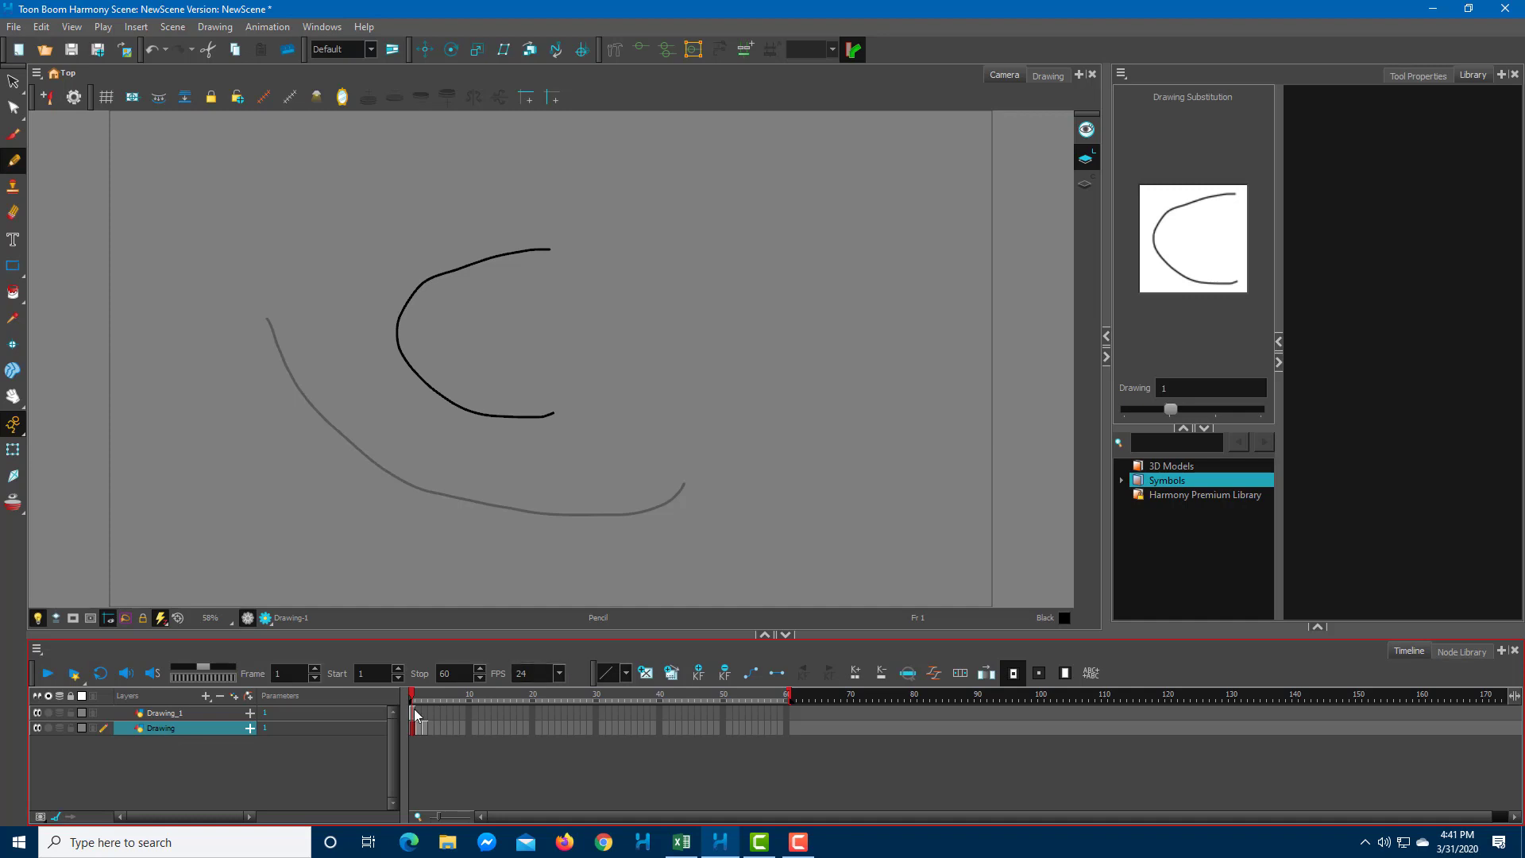
left_click(162, 712)
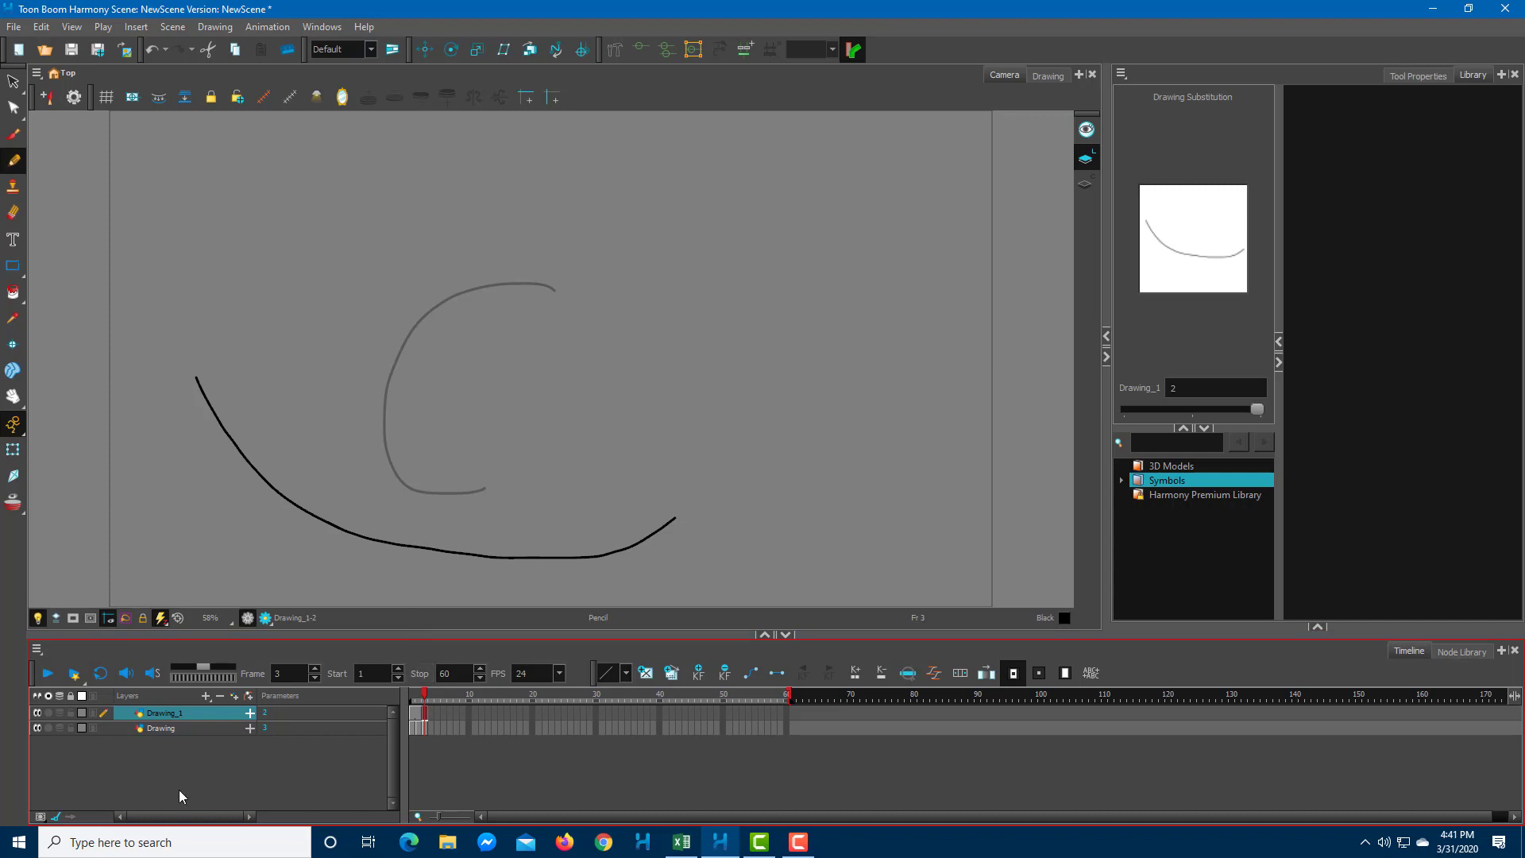
Add a third drawing layer named TutorTube and close the Add Drawing Layer dialog.
left_click(207, 696)
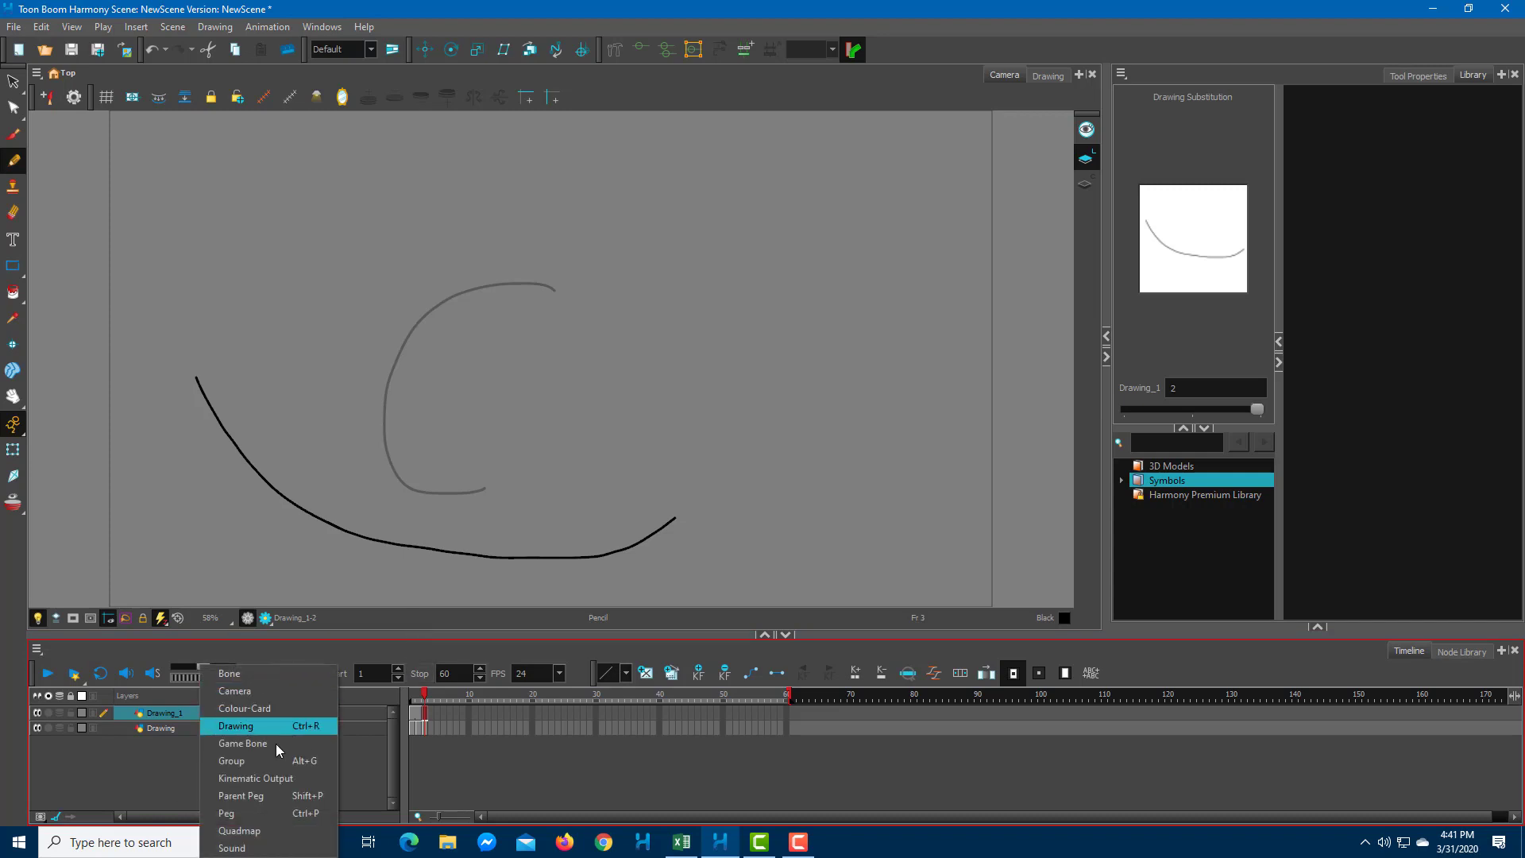
left_click(236, 726)
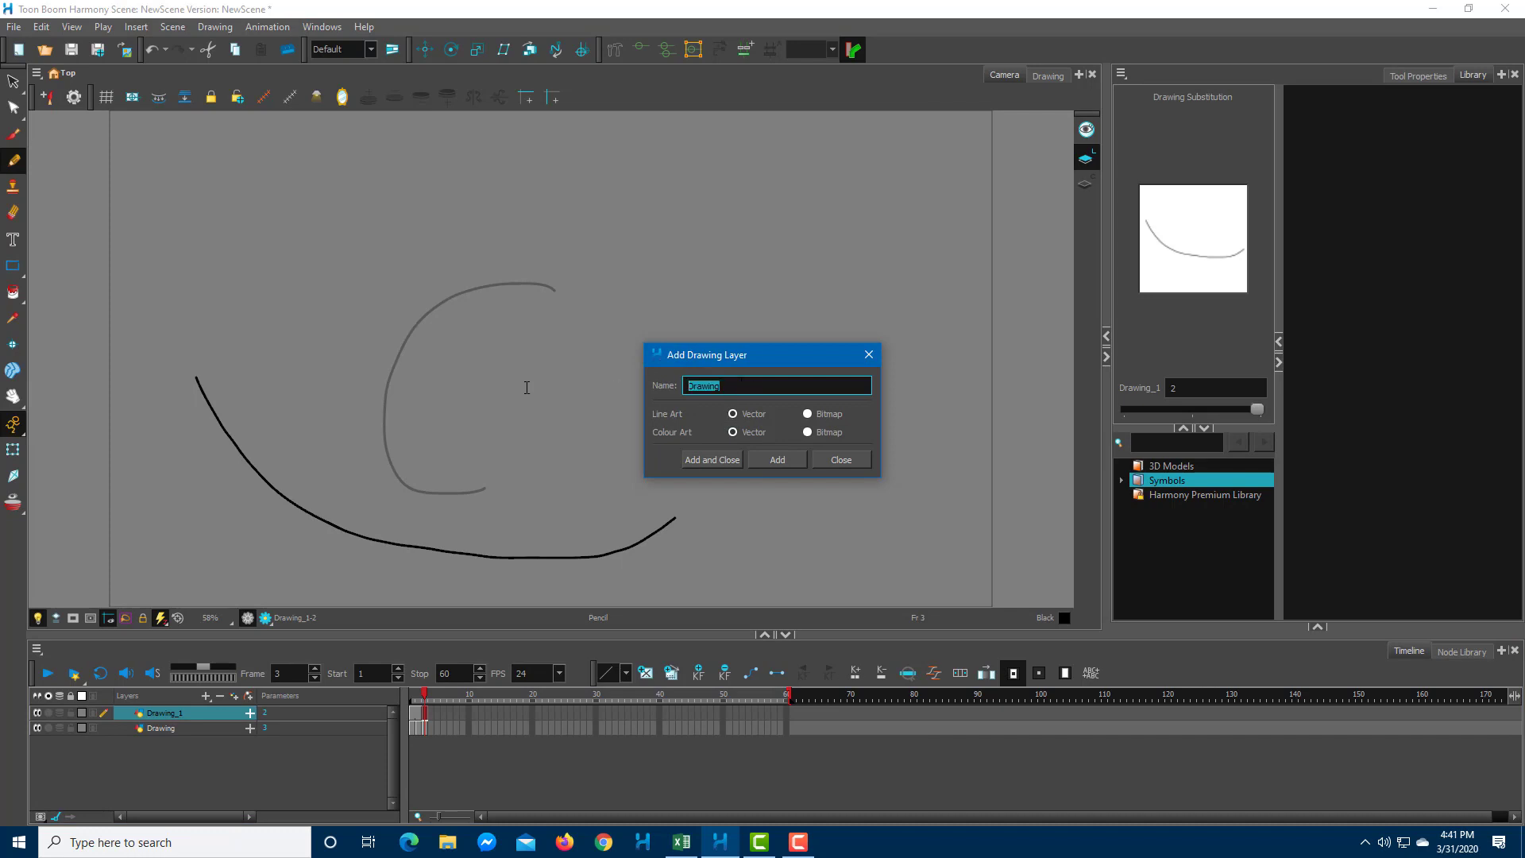
type("TutorTube")
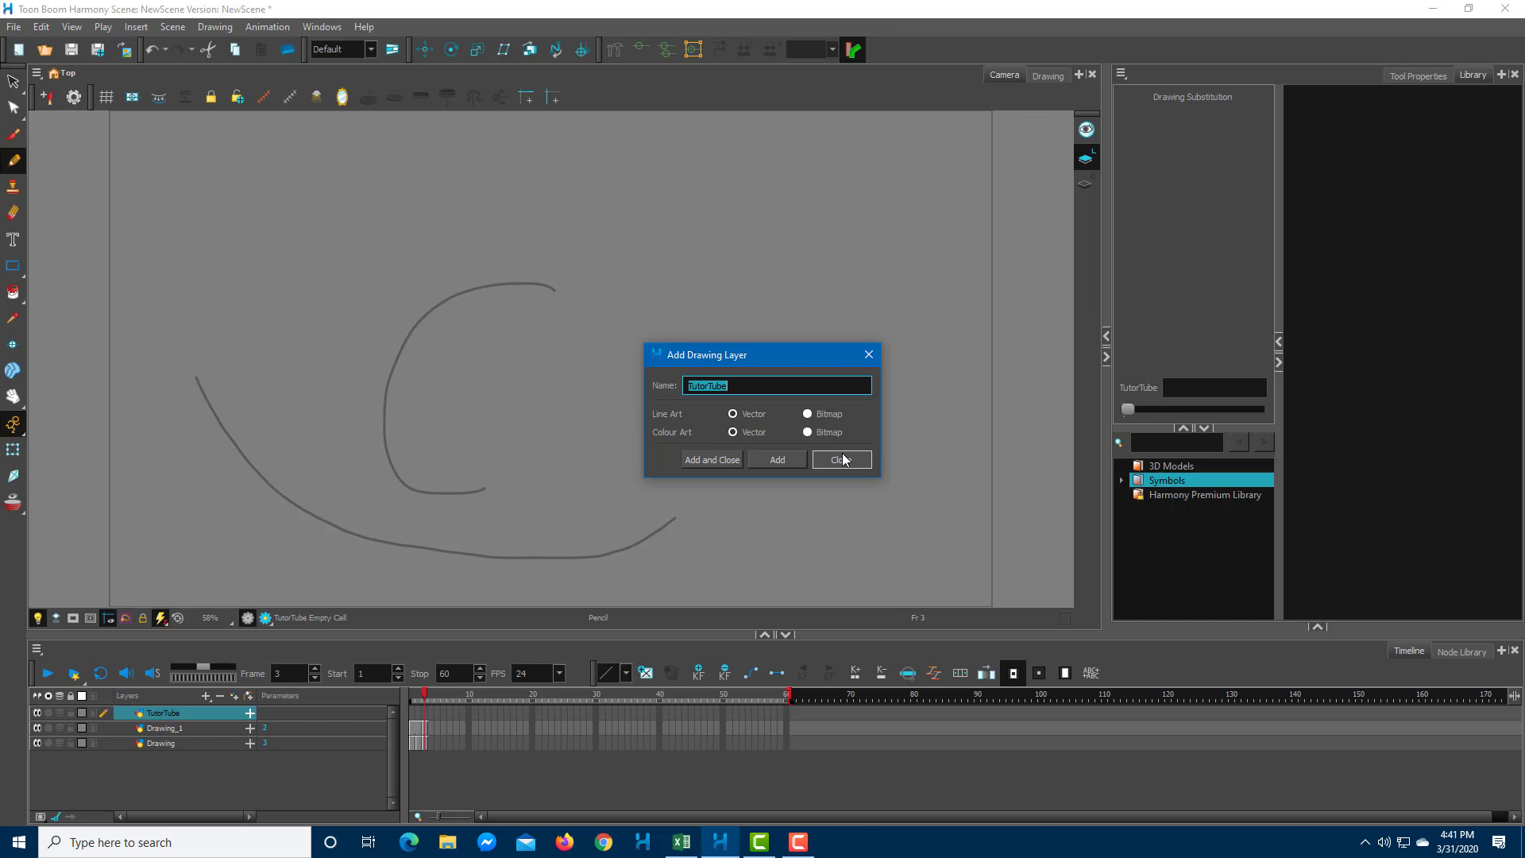
left_click(840, 459)
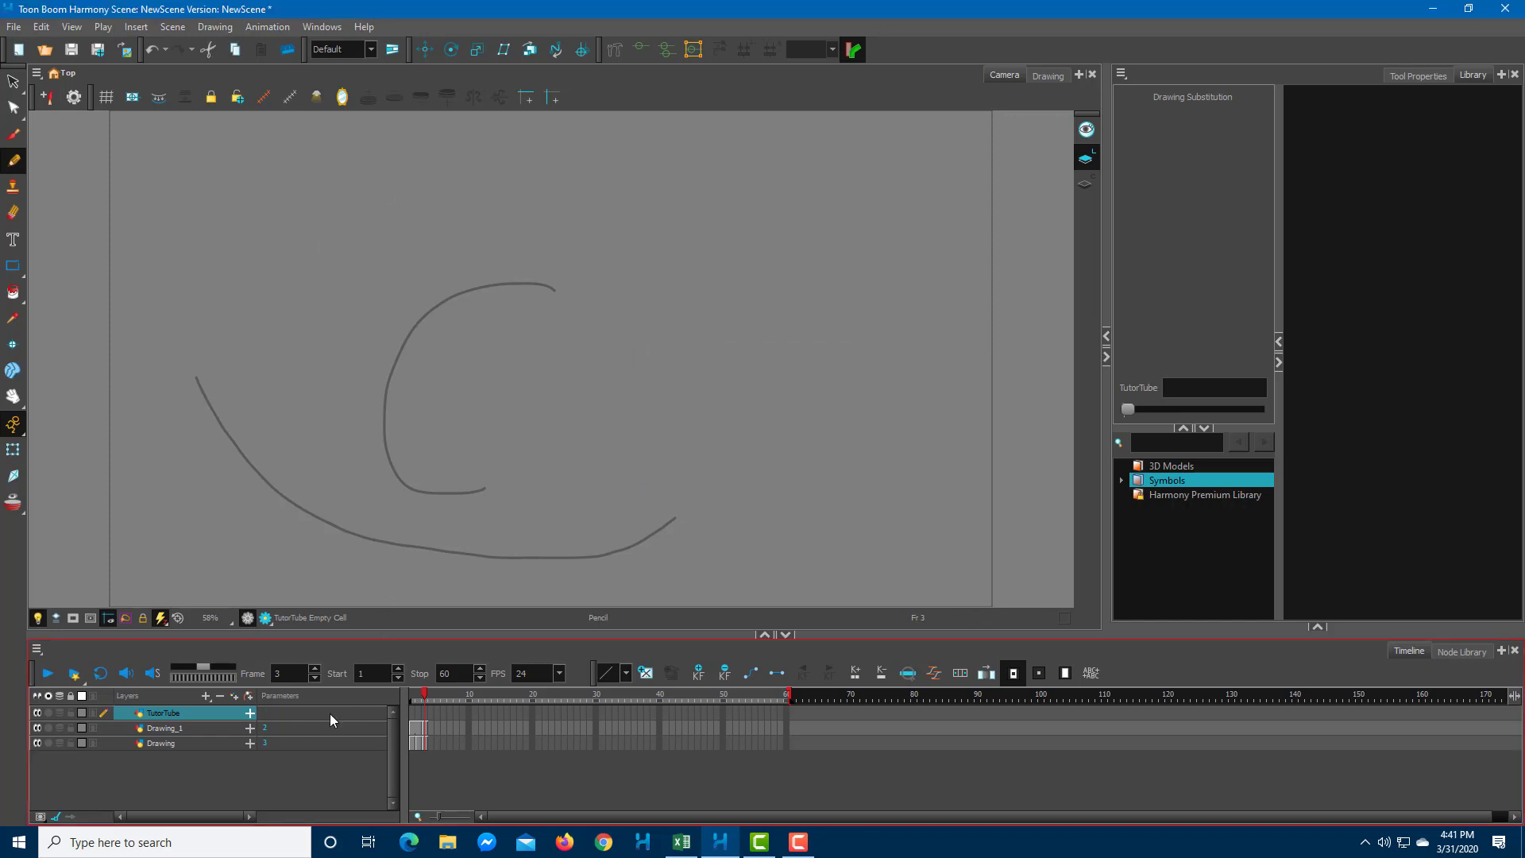
Draw a large arched pencil curve across the upper canvas on the TutorTube layer.
left_click_drag(248, 241, 719, 385)
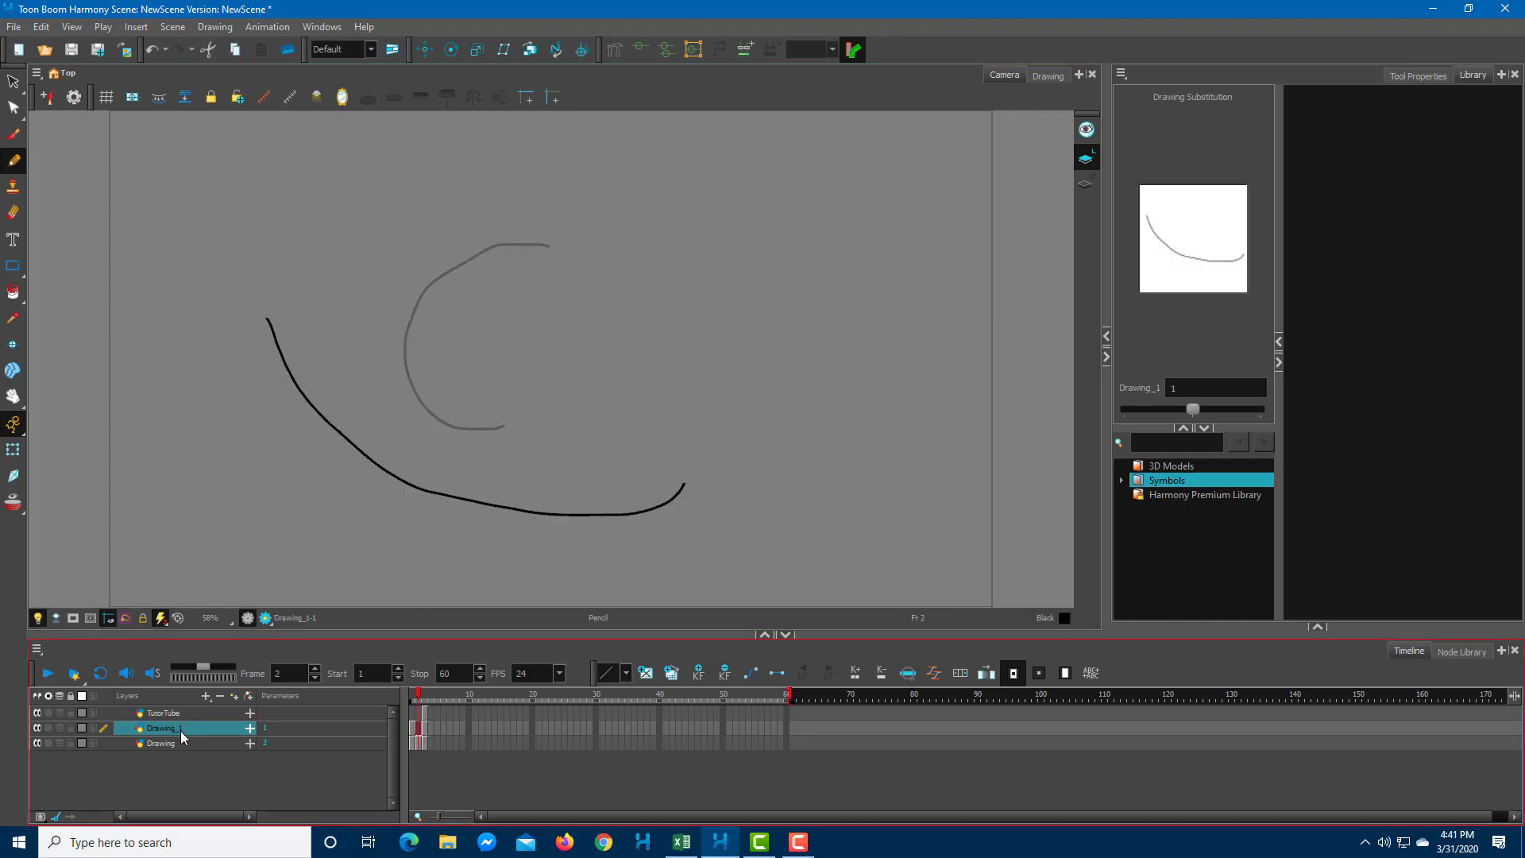
left_click_drag(583, 349, 681, 458)
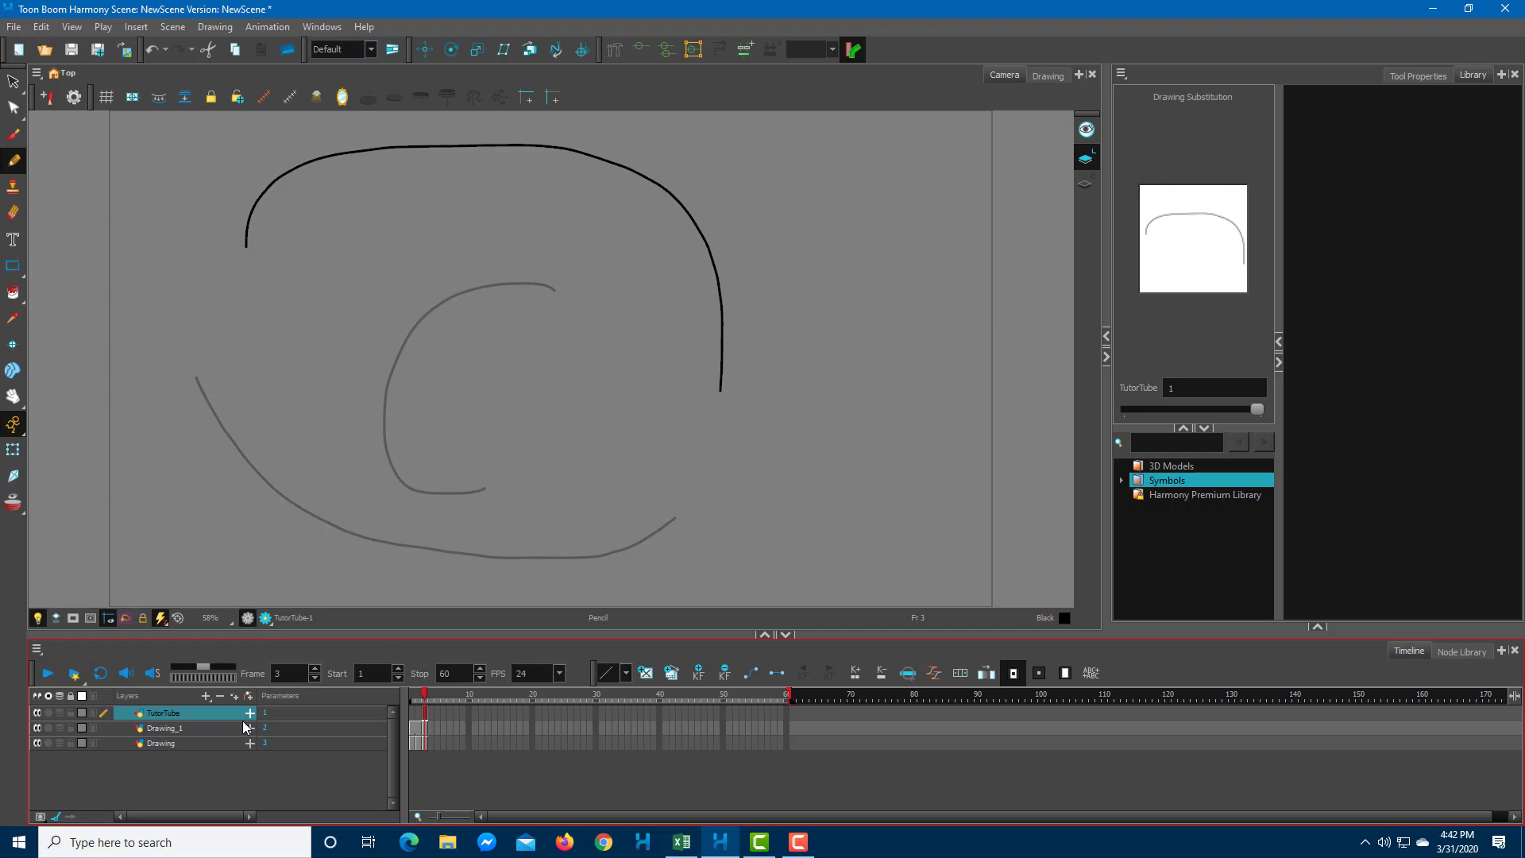
mouse_move(200, 733)
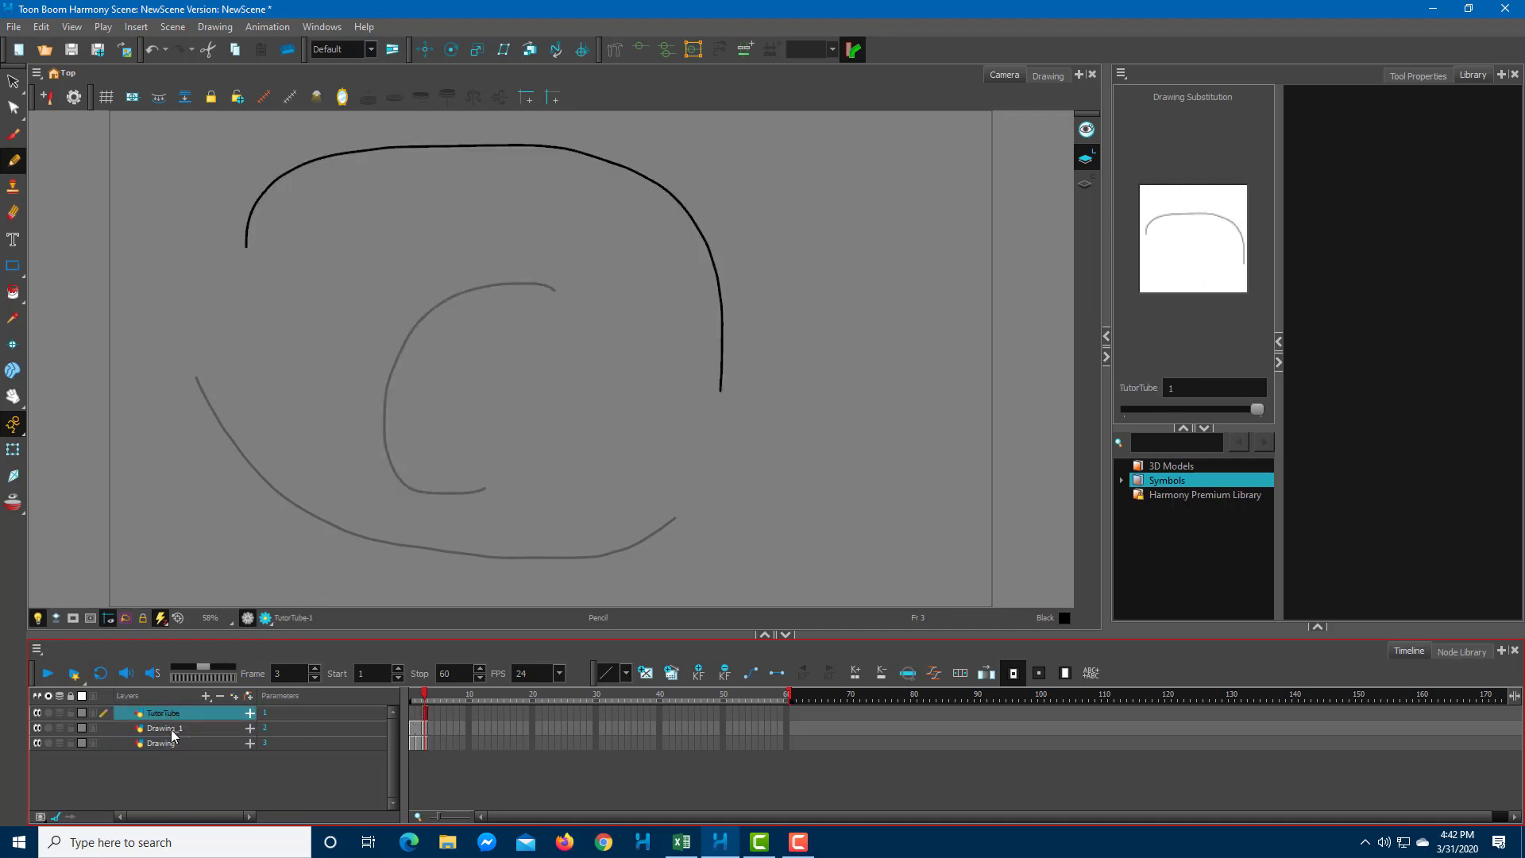
Delete the selected TutorTube and Drawing_1 layers, undo, and reopen the layer options to delete again.
left_click(163, 728)
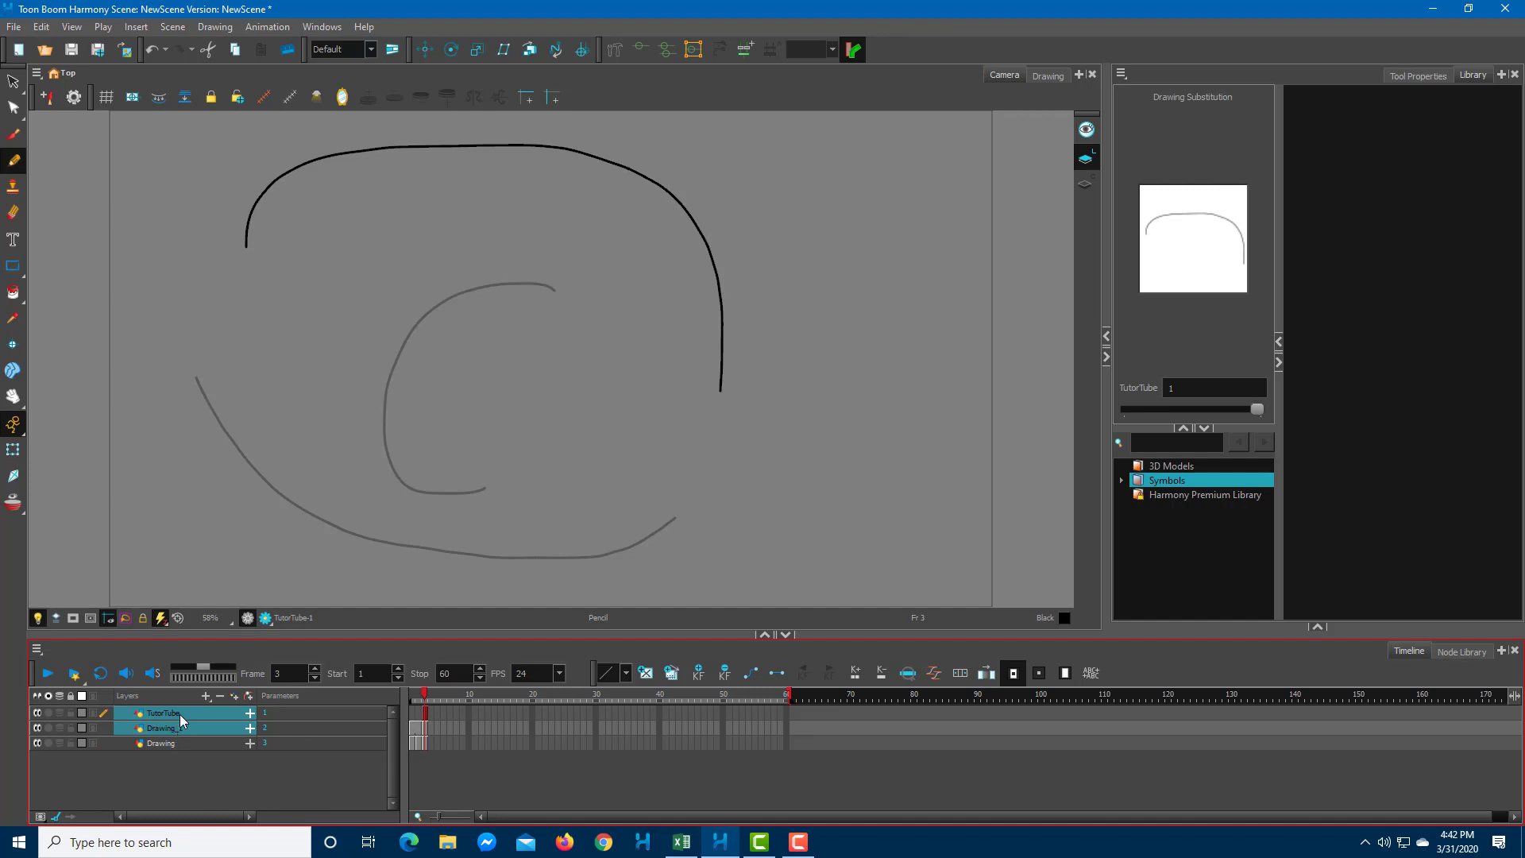
right_click(169, 728)
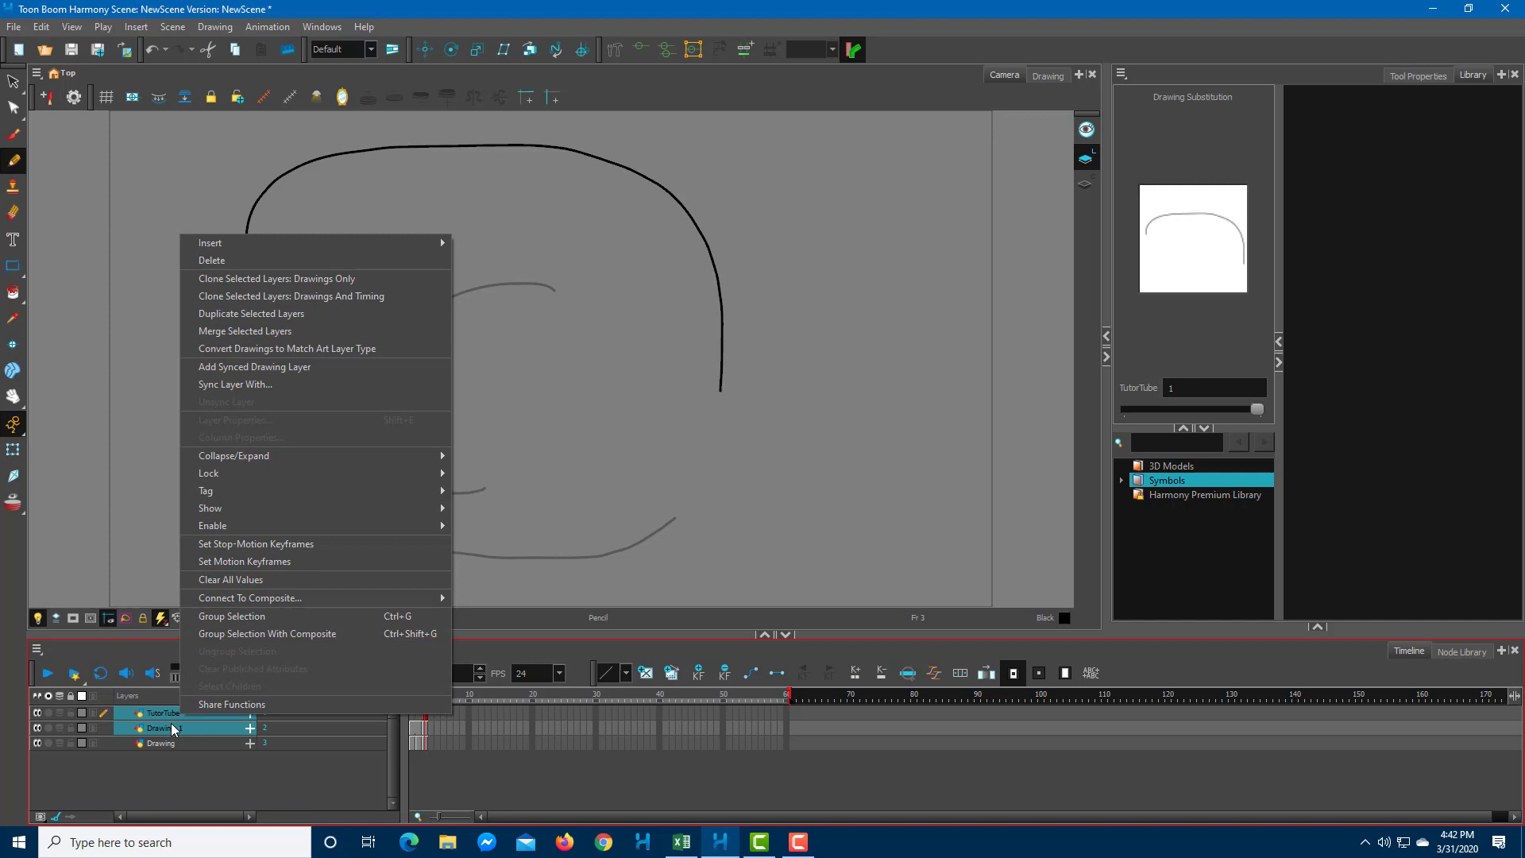
mouse_move(230, 261)
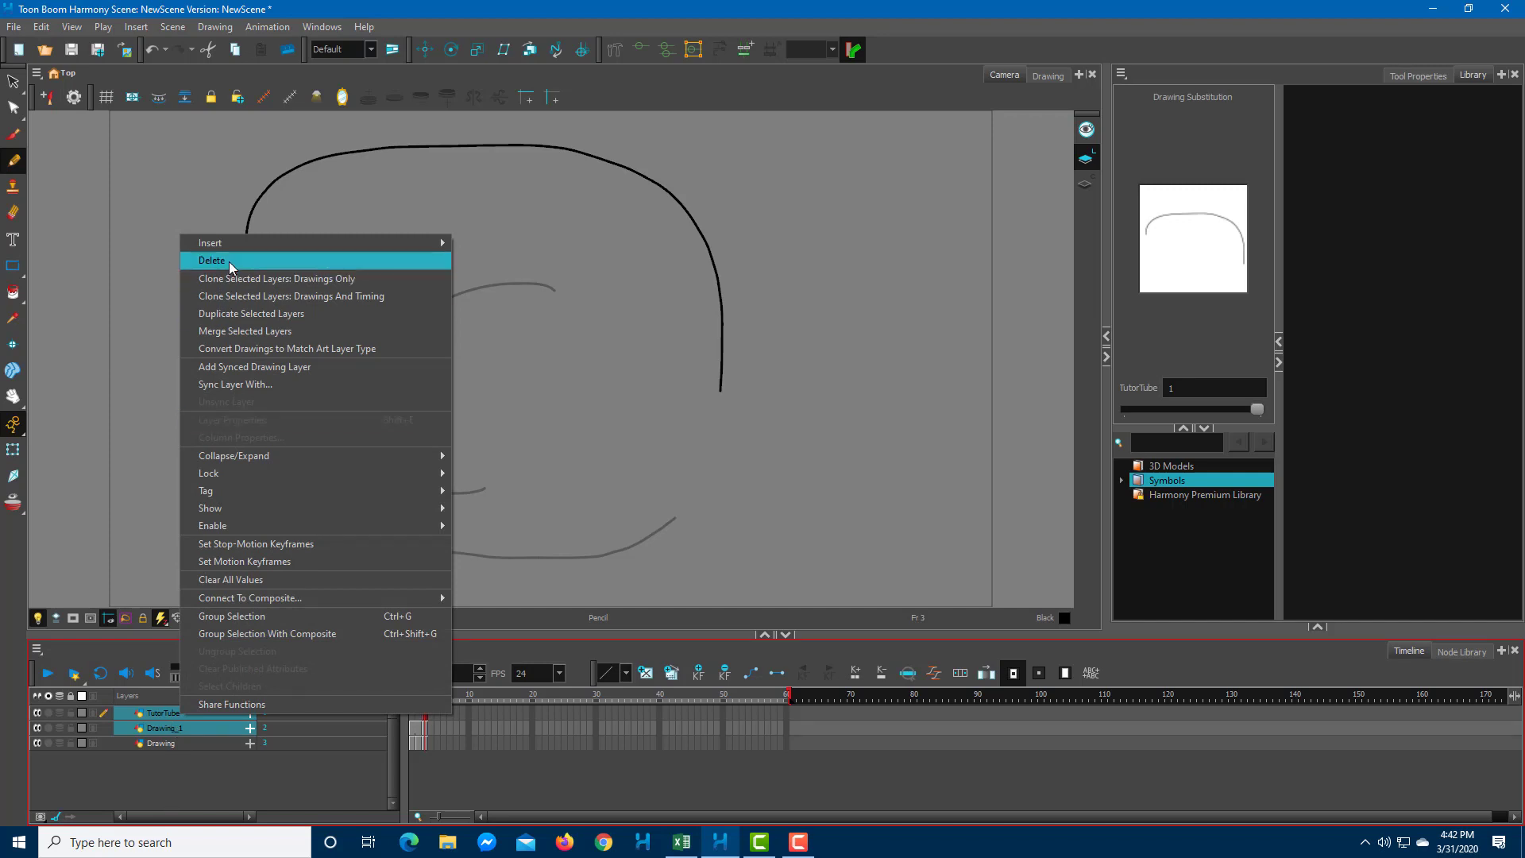
left_click(211, 260)
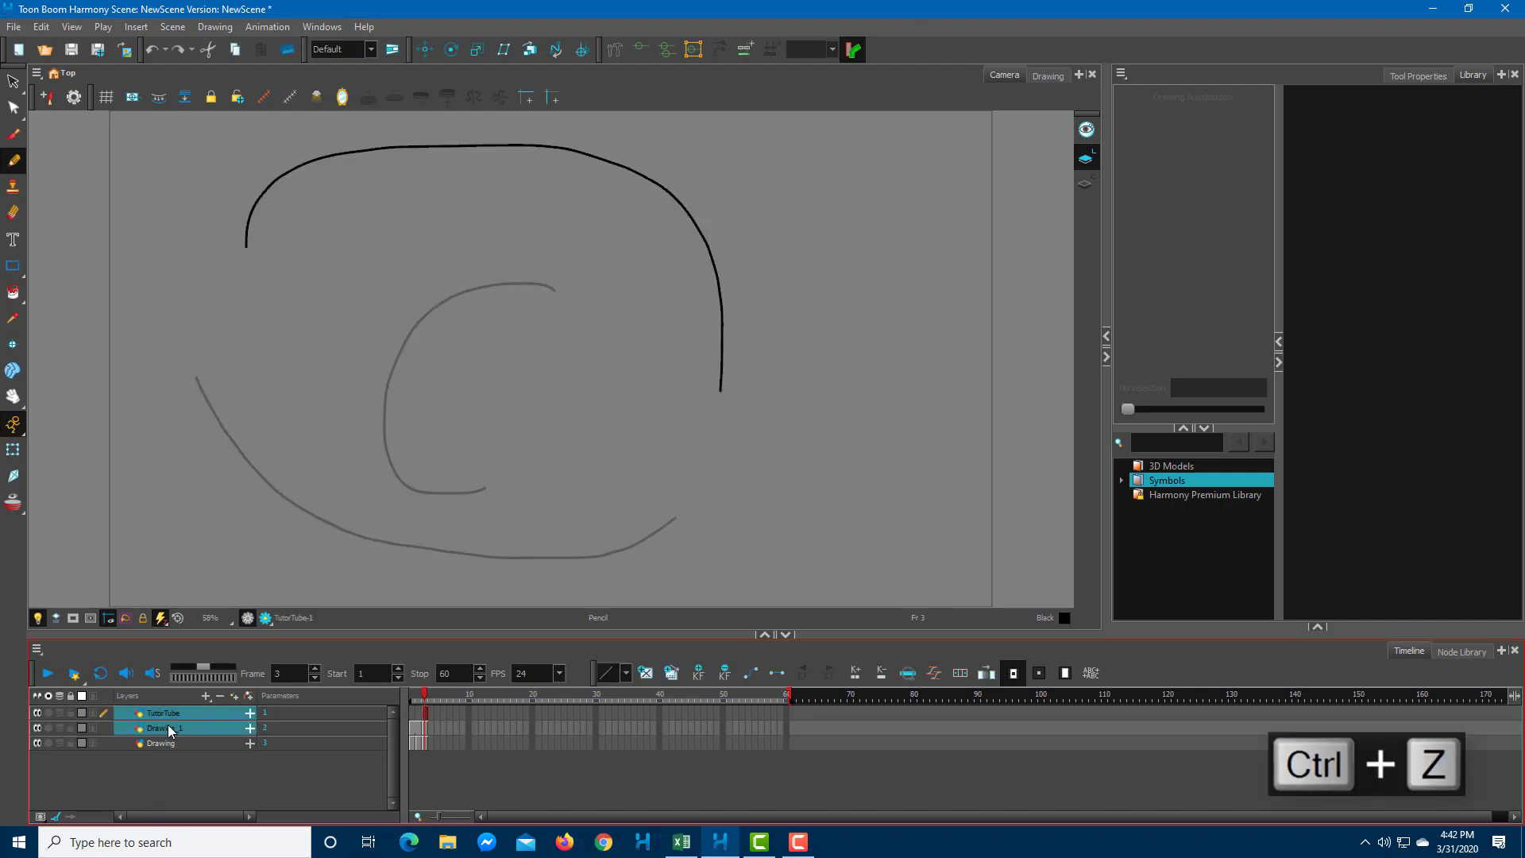
key("Ctrl+z")
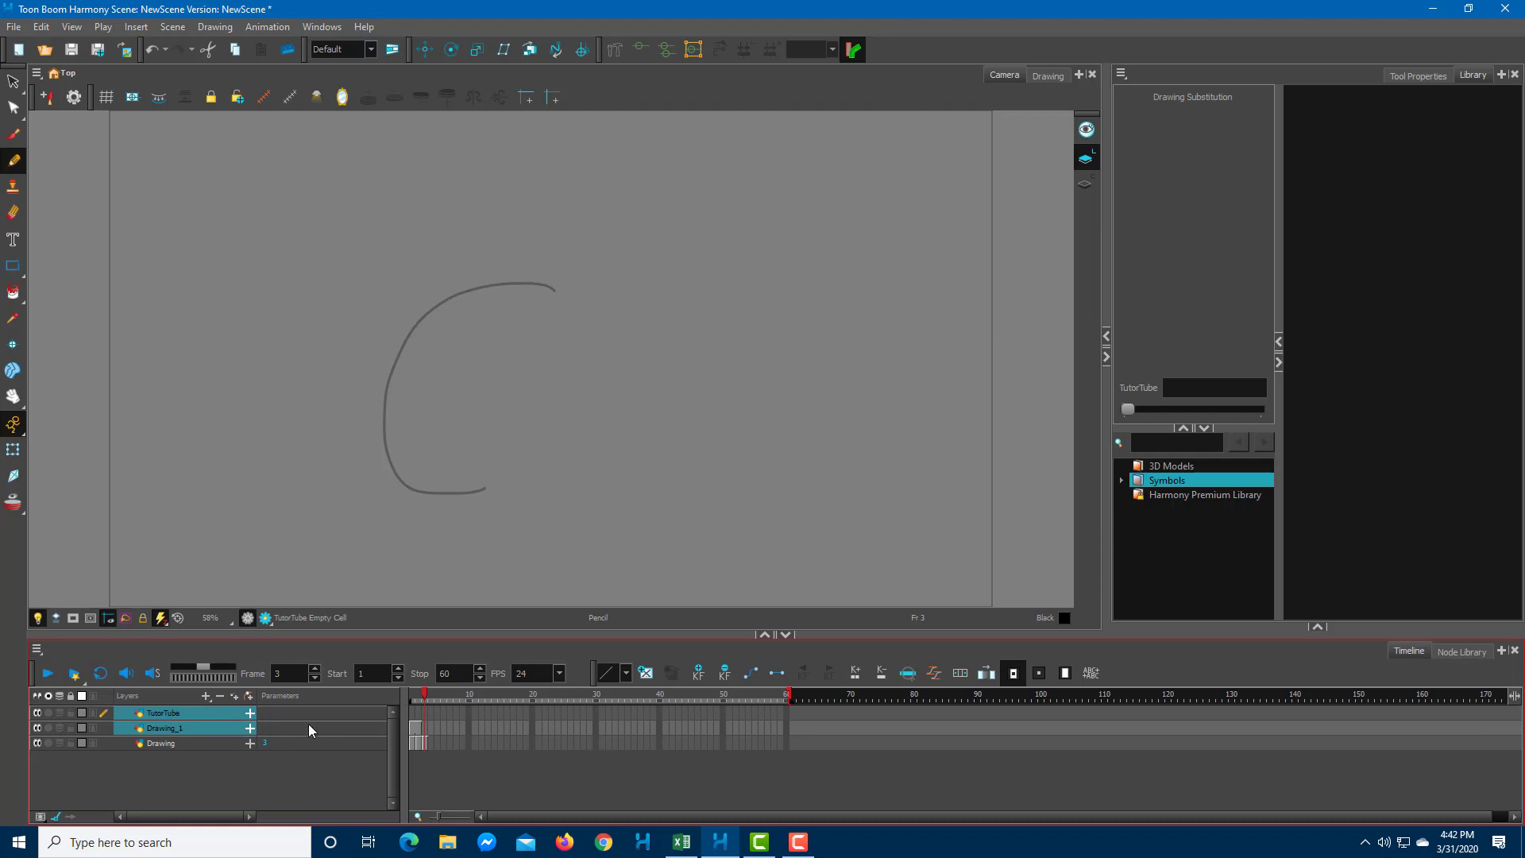
mouse_move(467, 734)
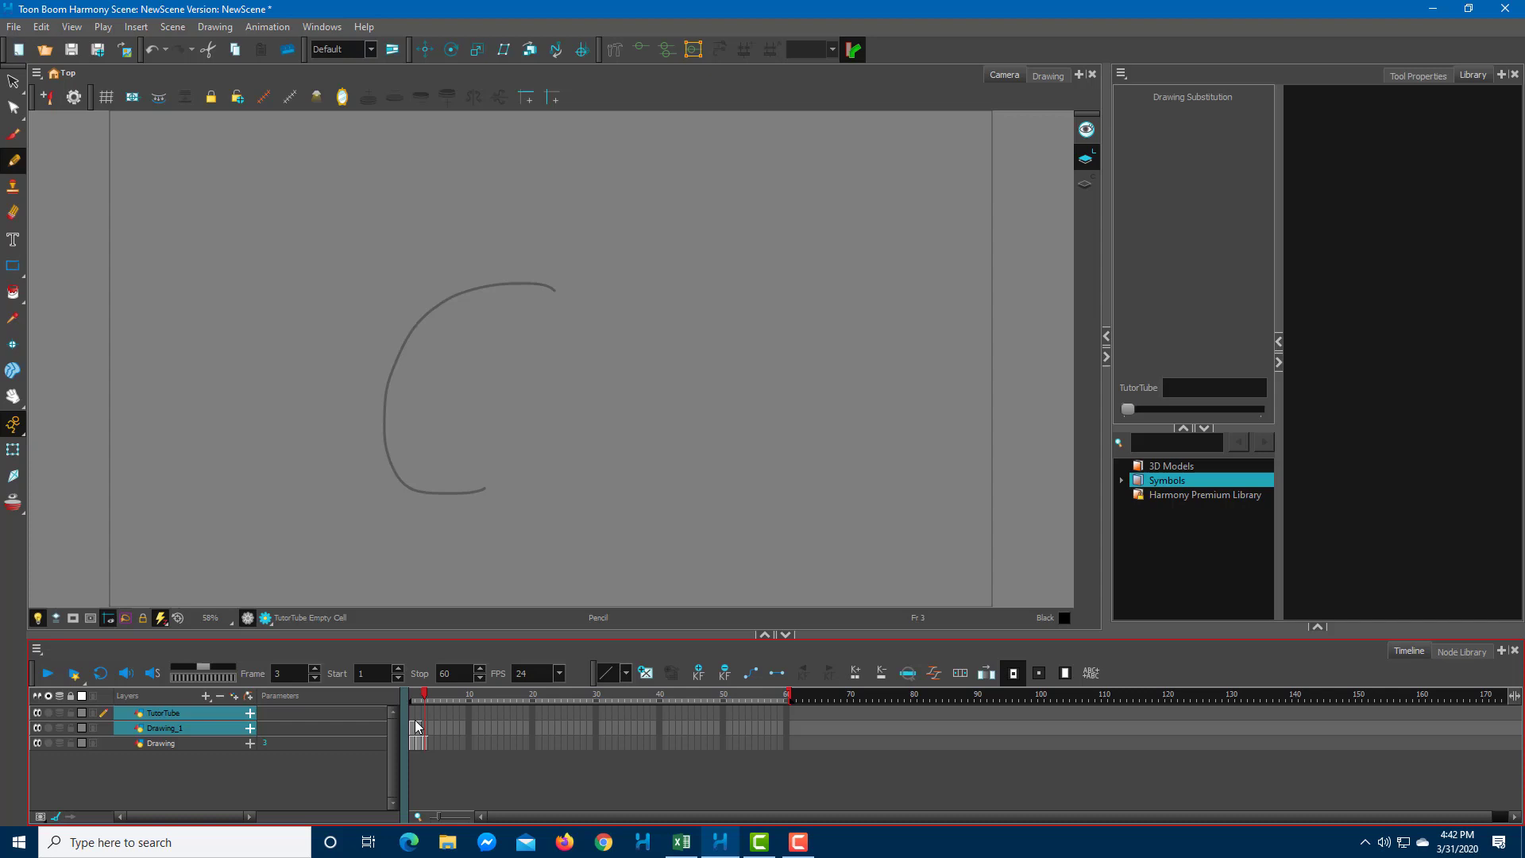
right_click(165, 728)
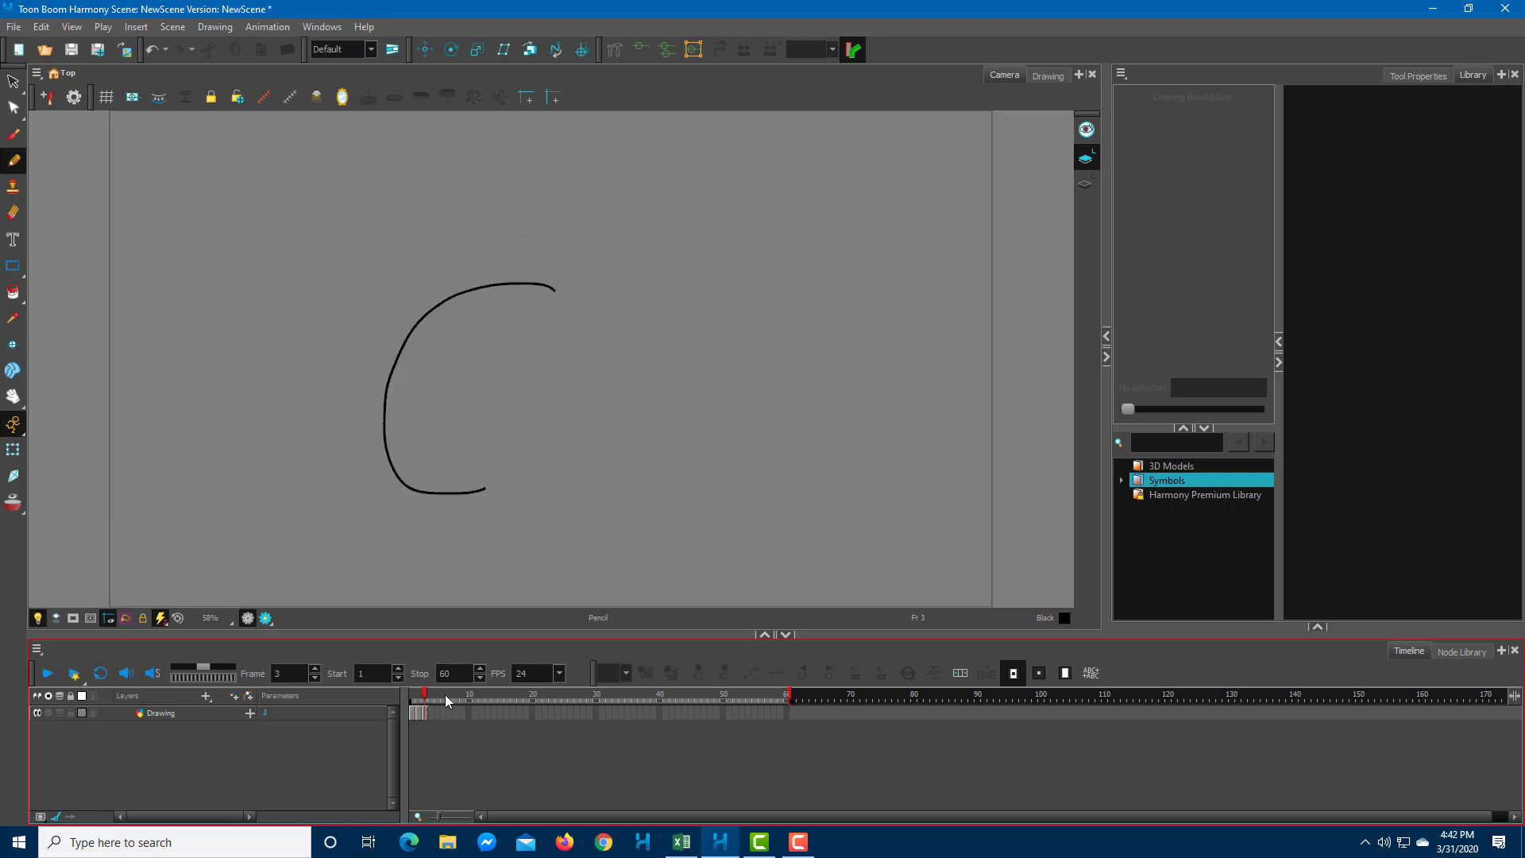
Select the remaining Drawing layer and bring back the Drawing Substitution panel.
left_click(159, 714)
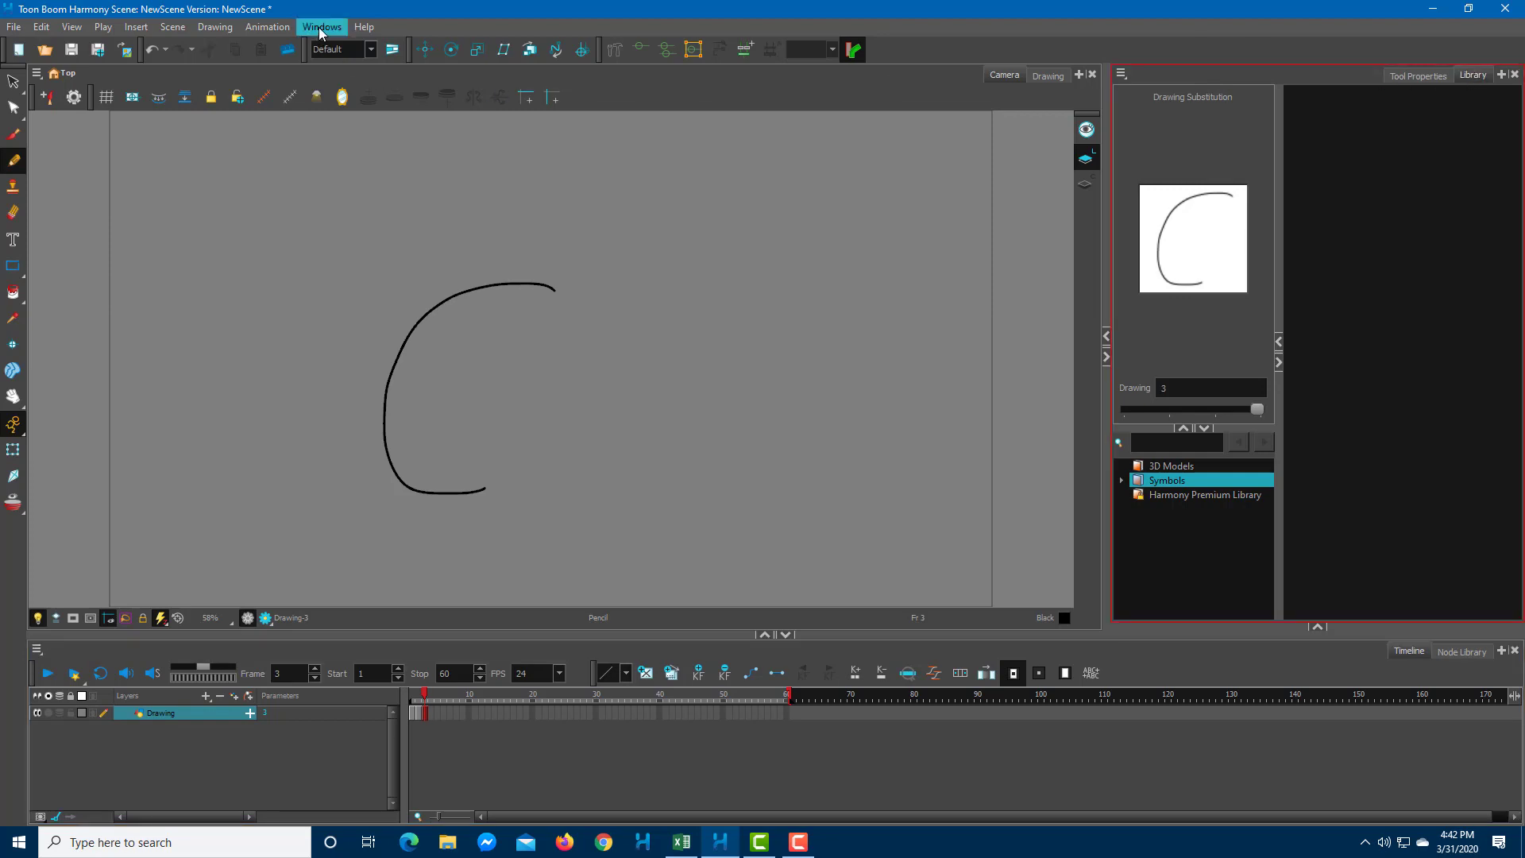
mouse_move(1179, 202)
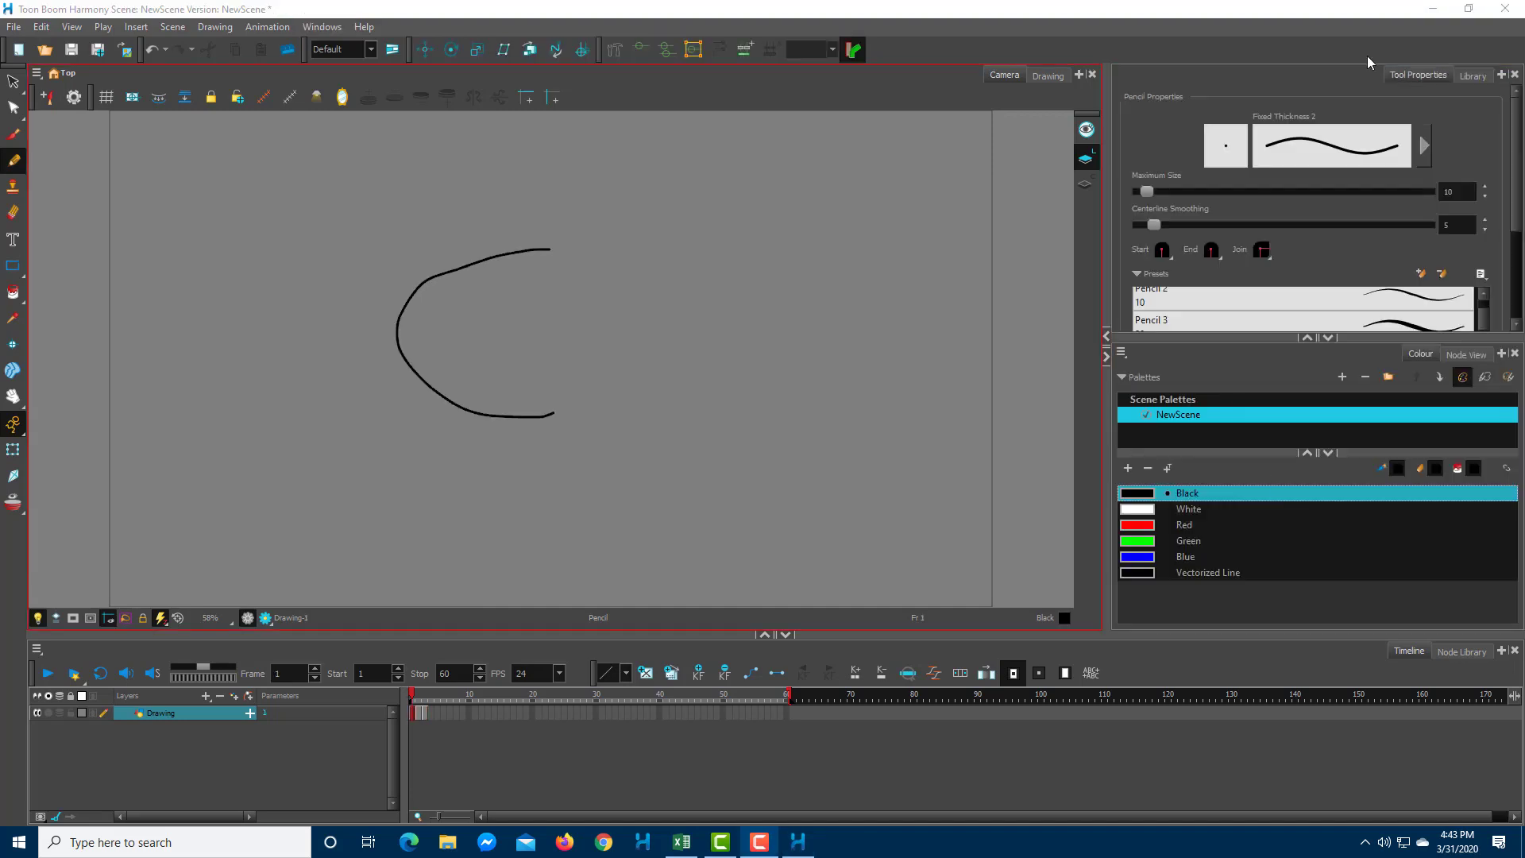
left_click(1472, 73)
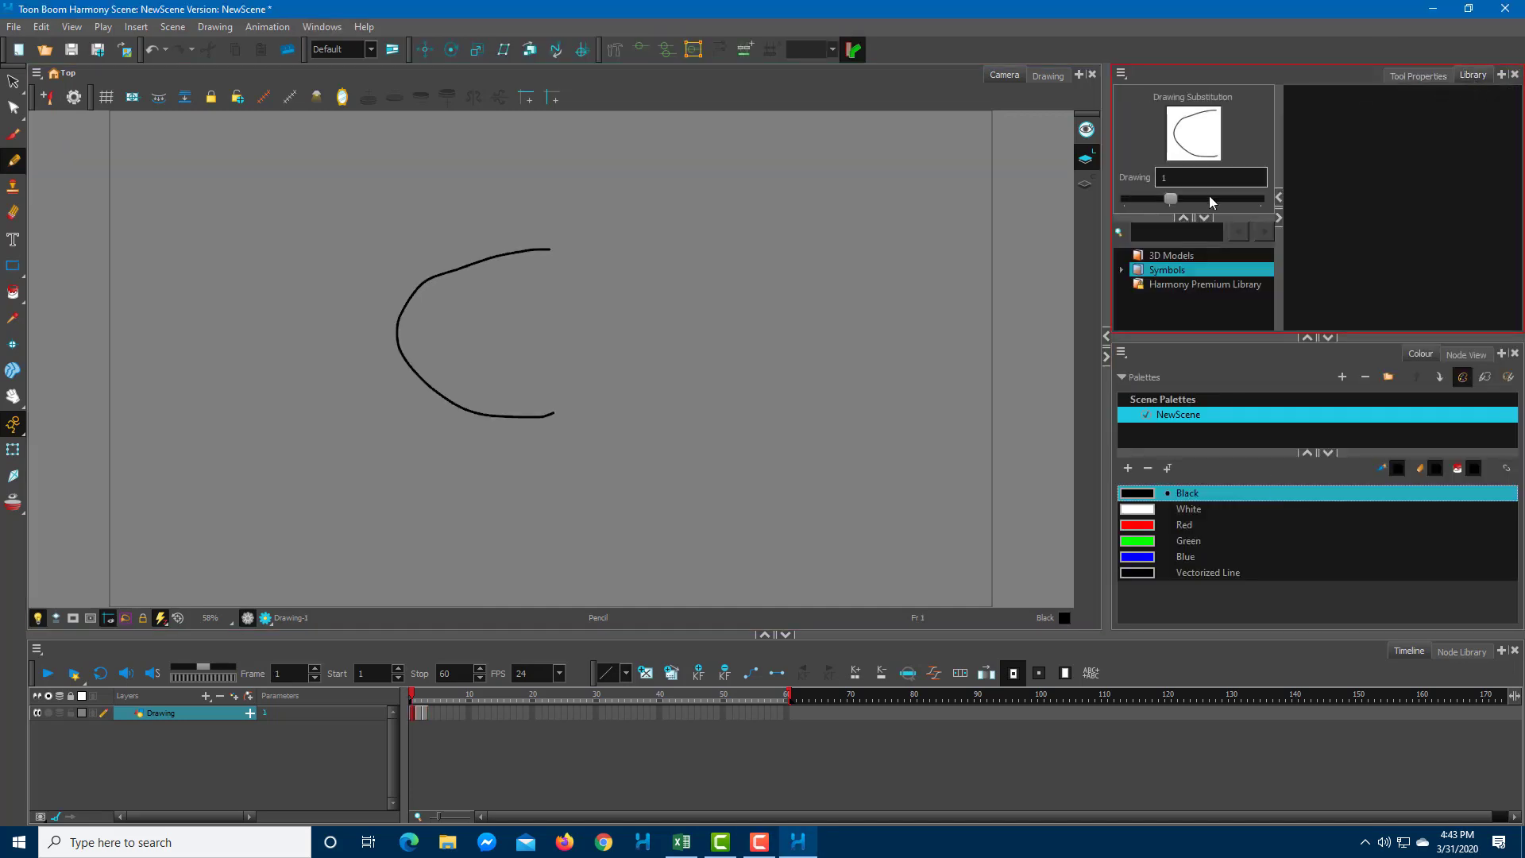
mouse_move(1181, 208)
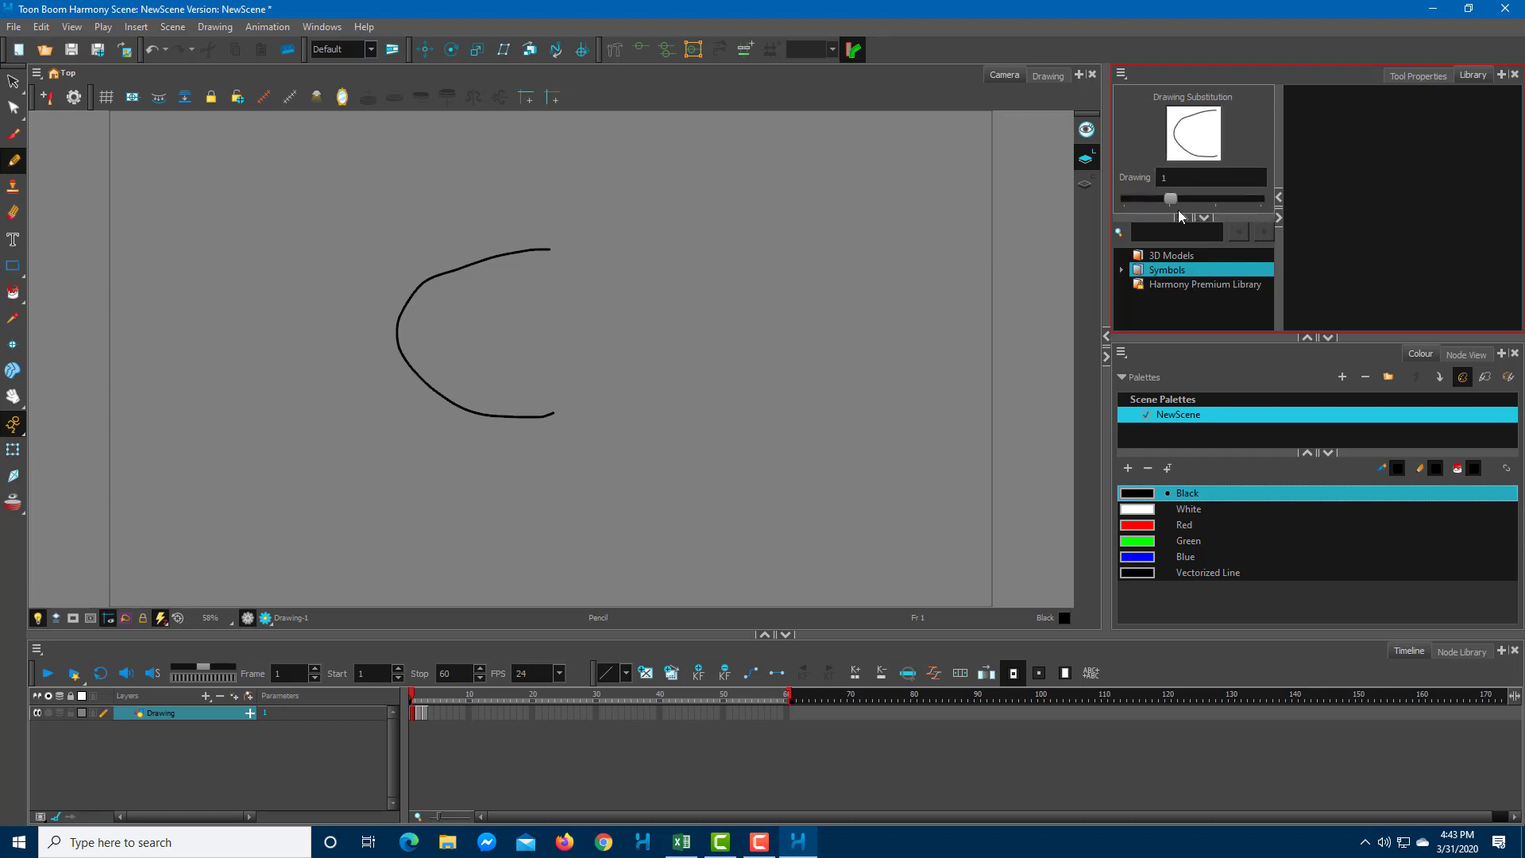
mouse_move(441, 470)
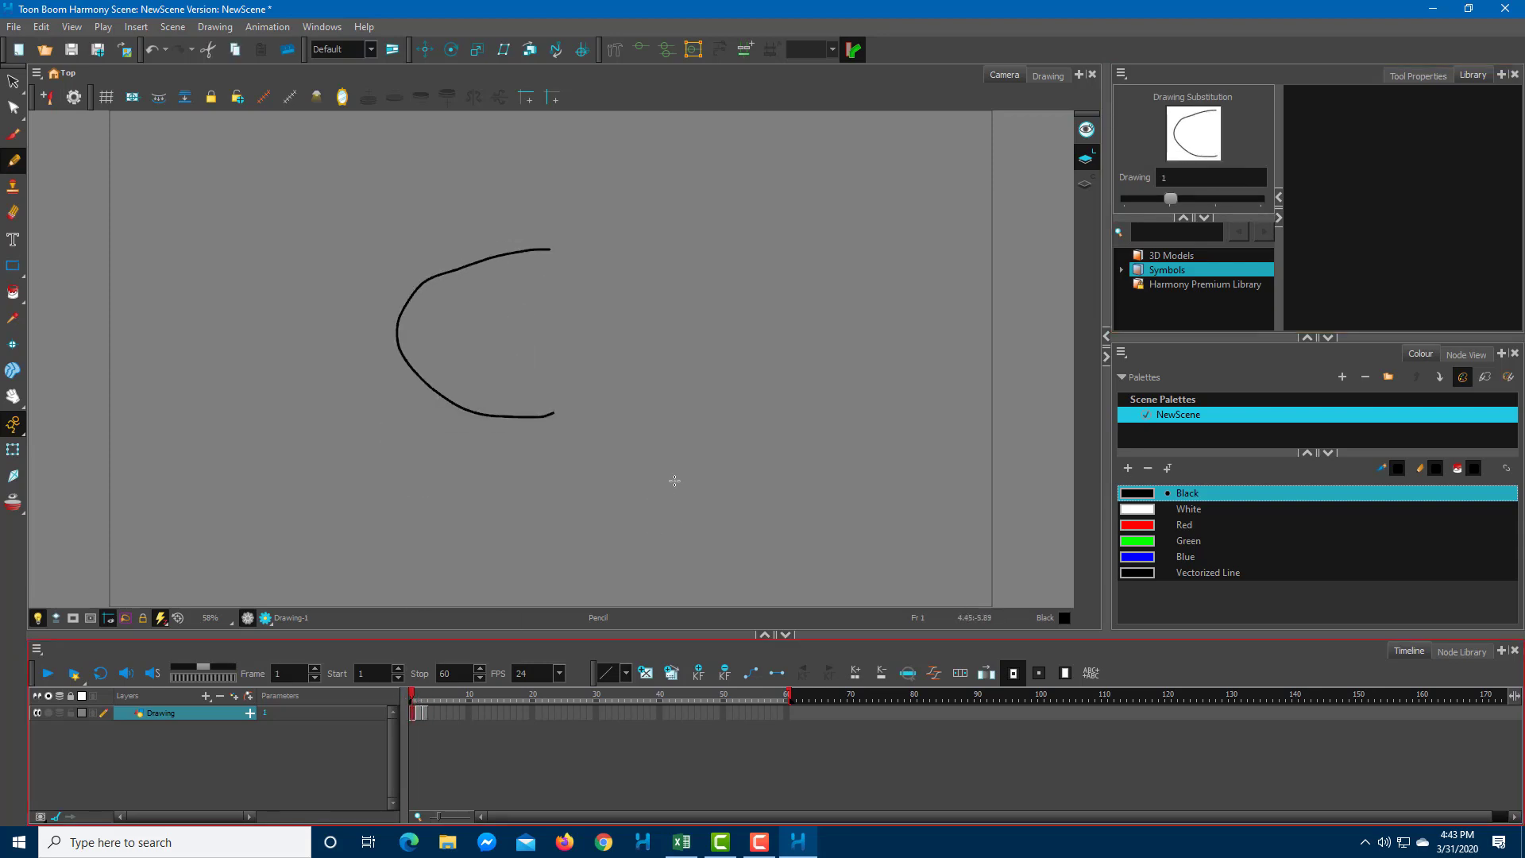
mouse_move(731, 324)
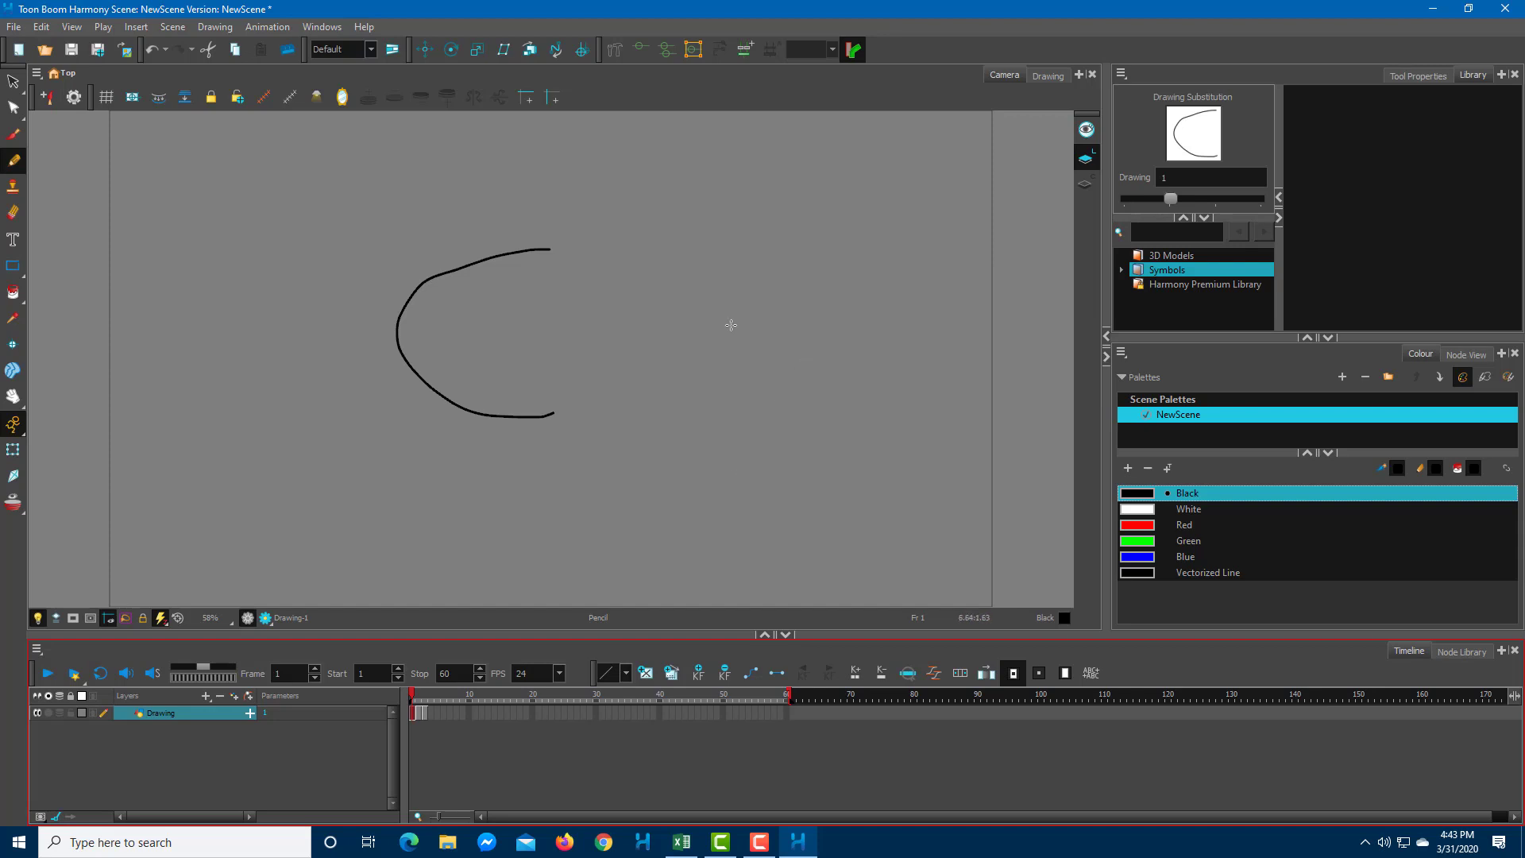
mouse_move(724, 319)
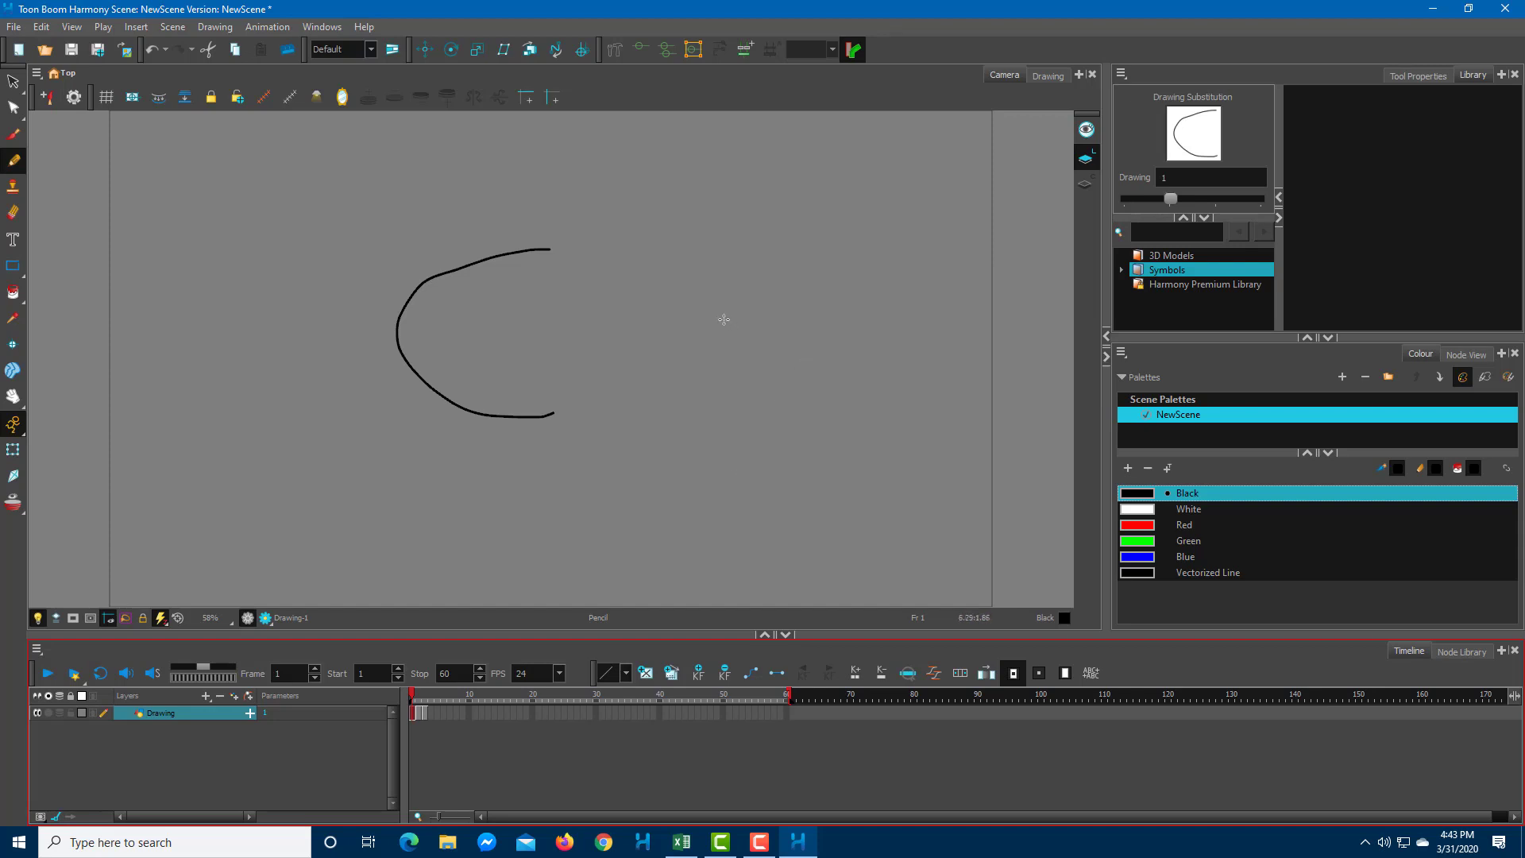